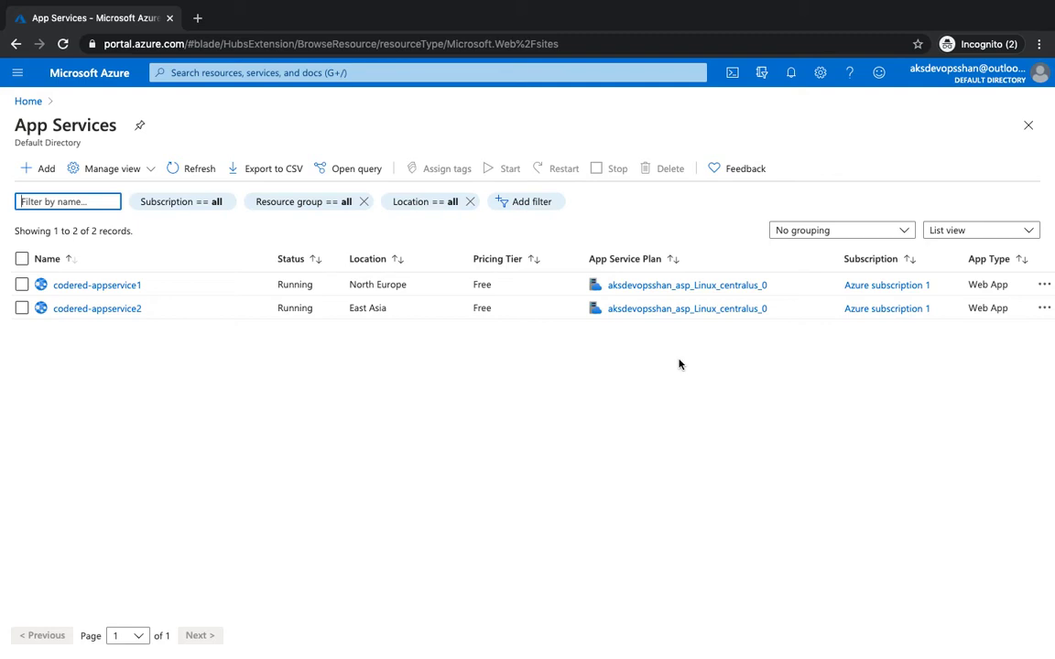
pyautogui.moveTo(648, 389)
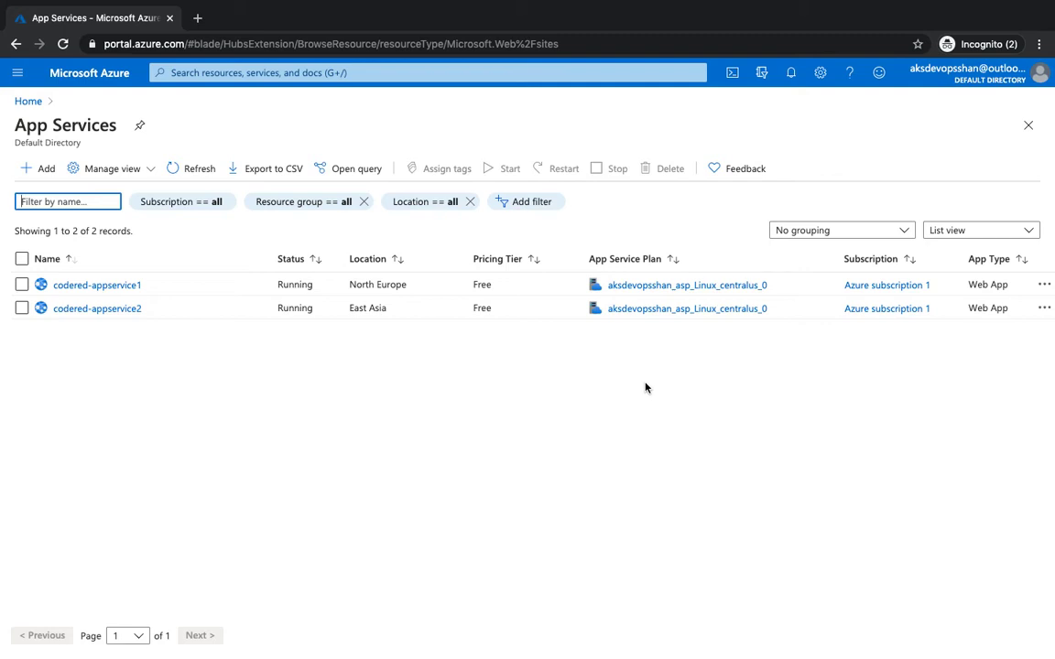
pyautogui.moveTo(605, 433)
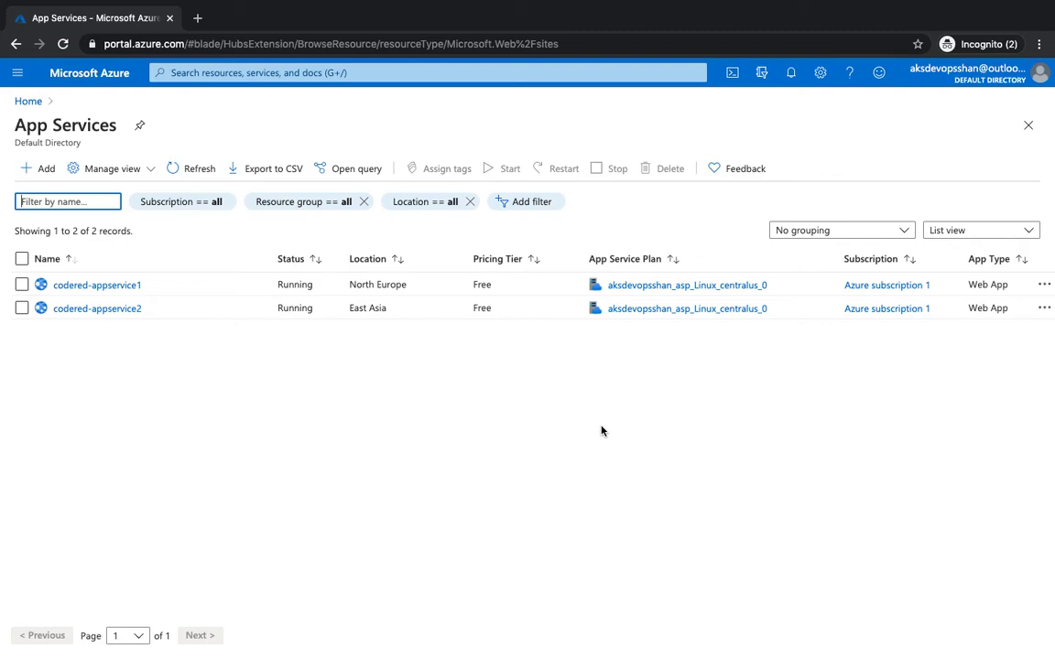
pyautogui.moveTo(425, 390)
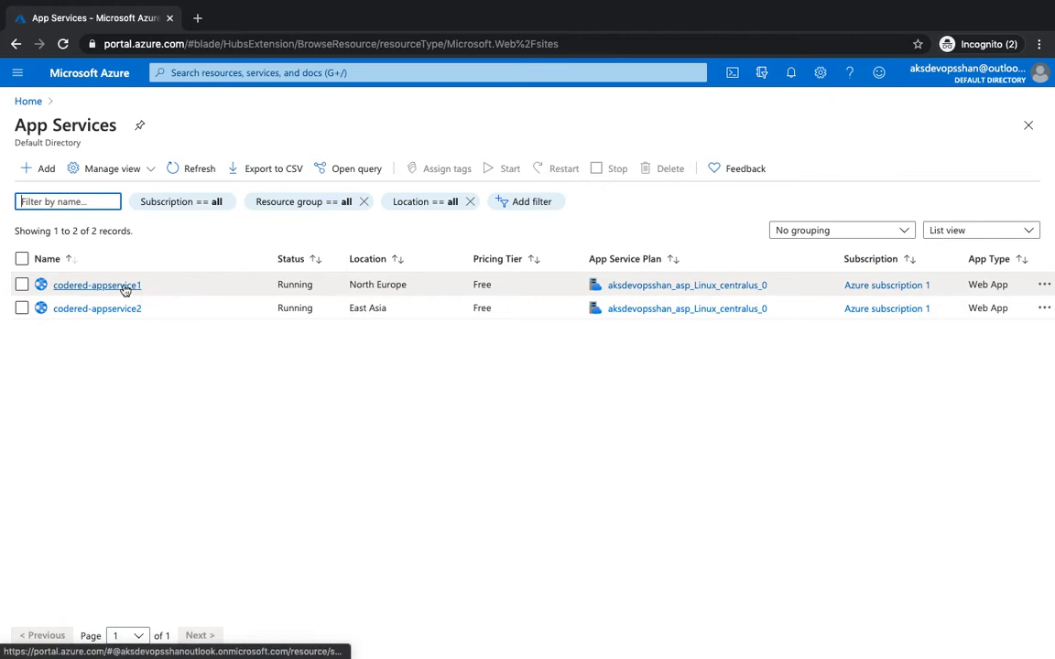
pyautogui.moveTo(146, 286)
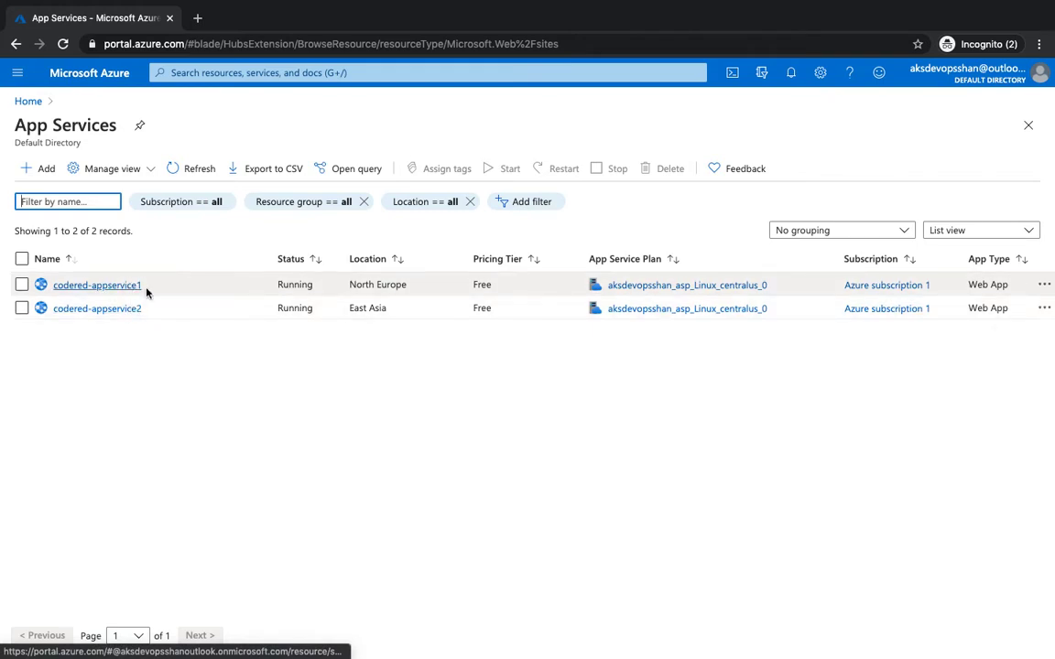
pyautogui.moveTo(125, 290)
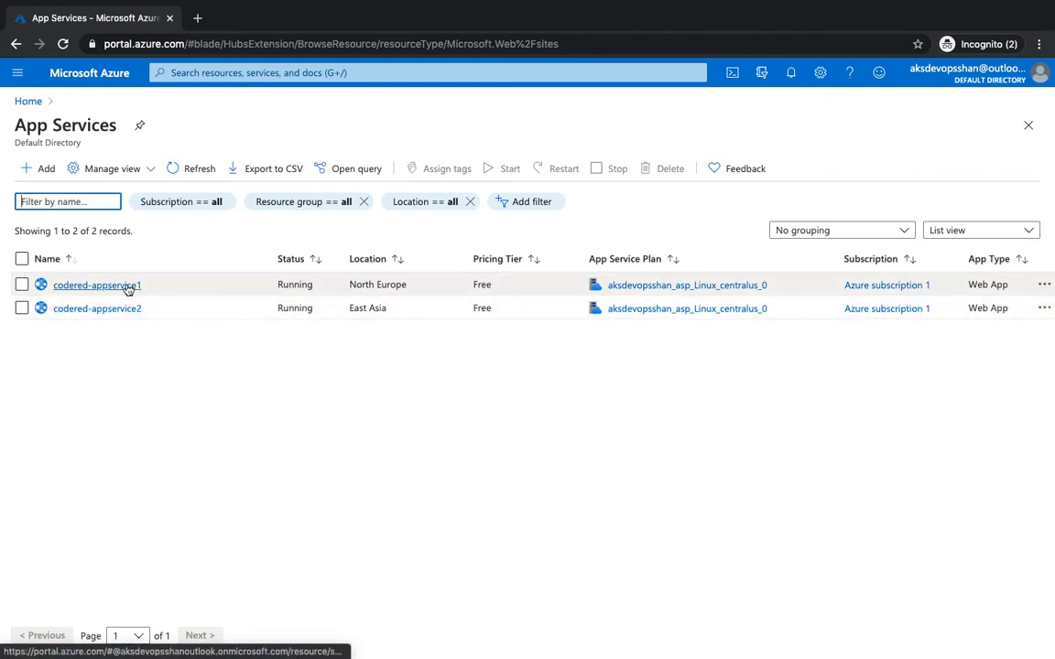
# Check codered-appservice2's site shows the App2 hello message, then view its overview in the portal.
pyautogui.click(95, 285)
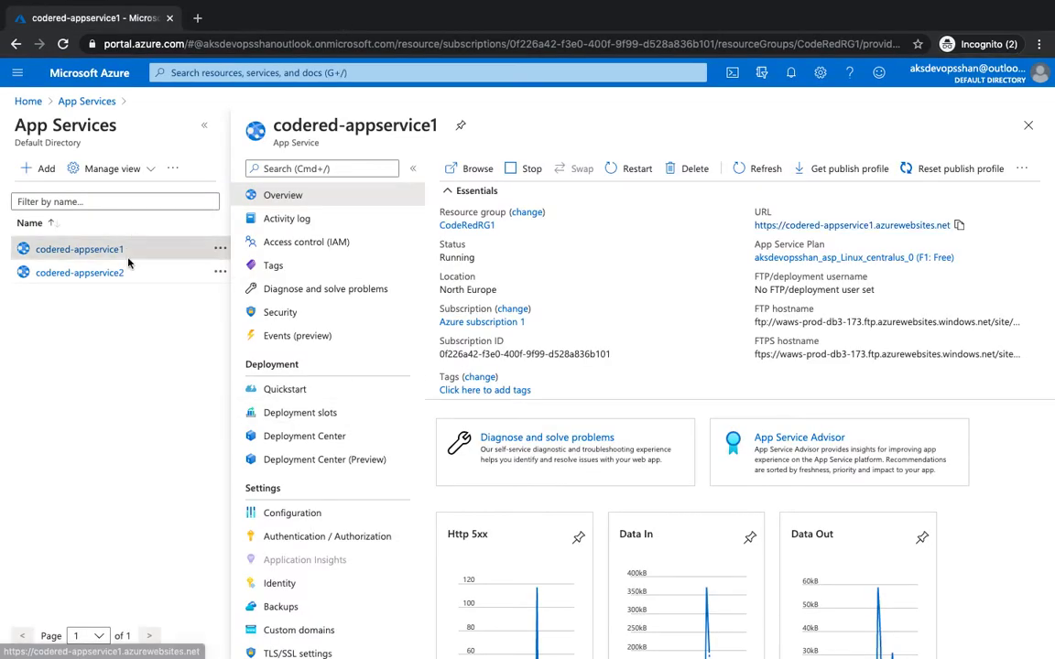
pyautogui.click(81, 271)
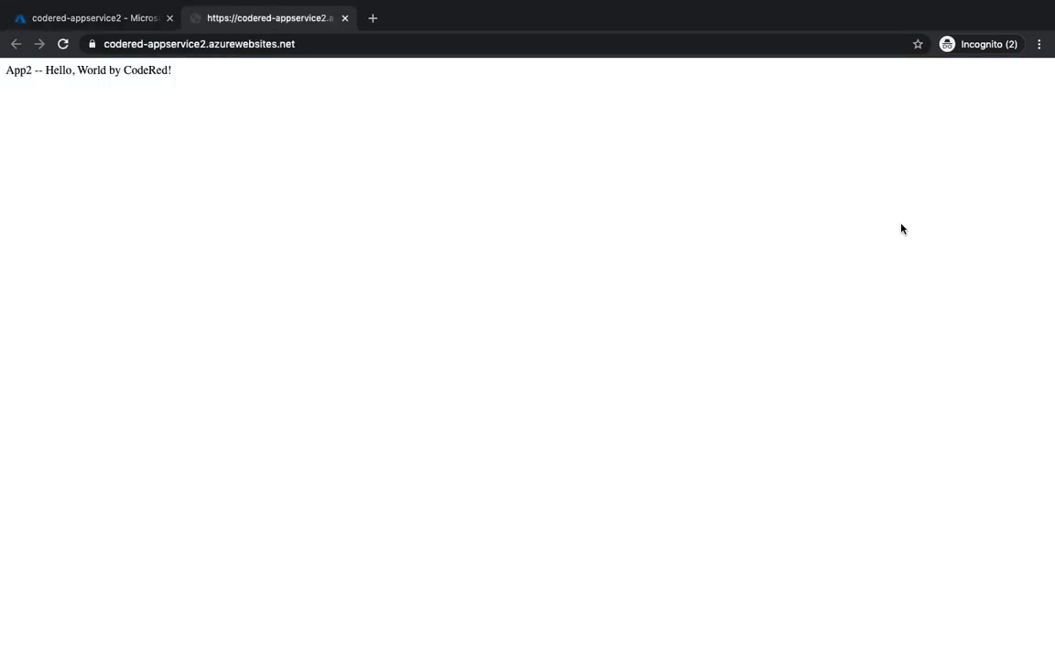
pyautogui.click(101, 16)
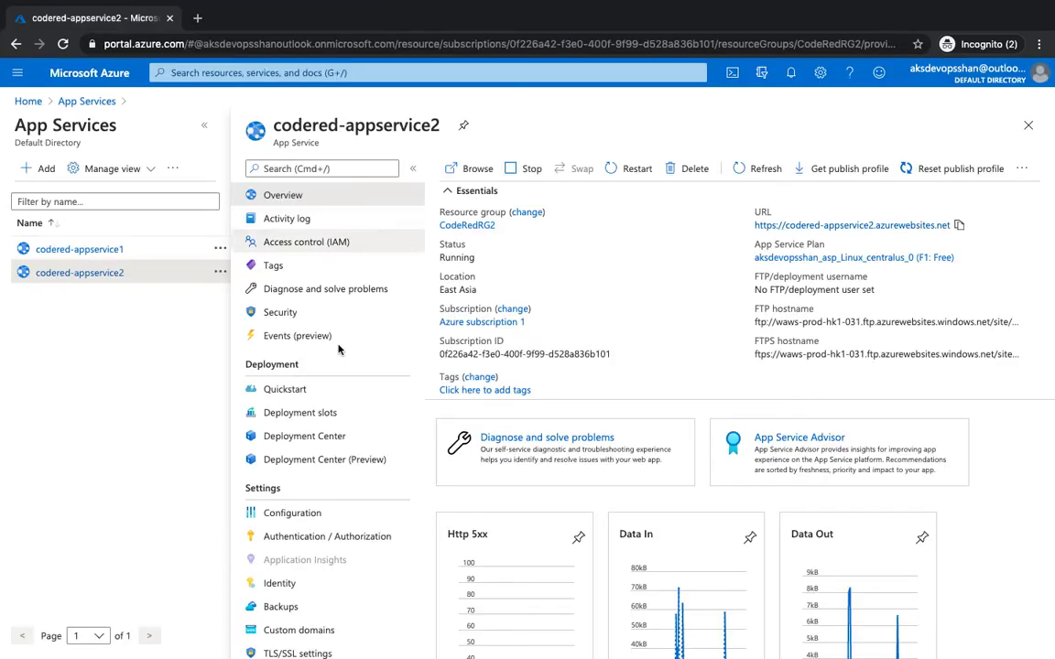
pyautogui.moveTo(337, 413)
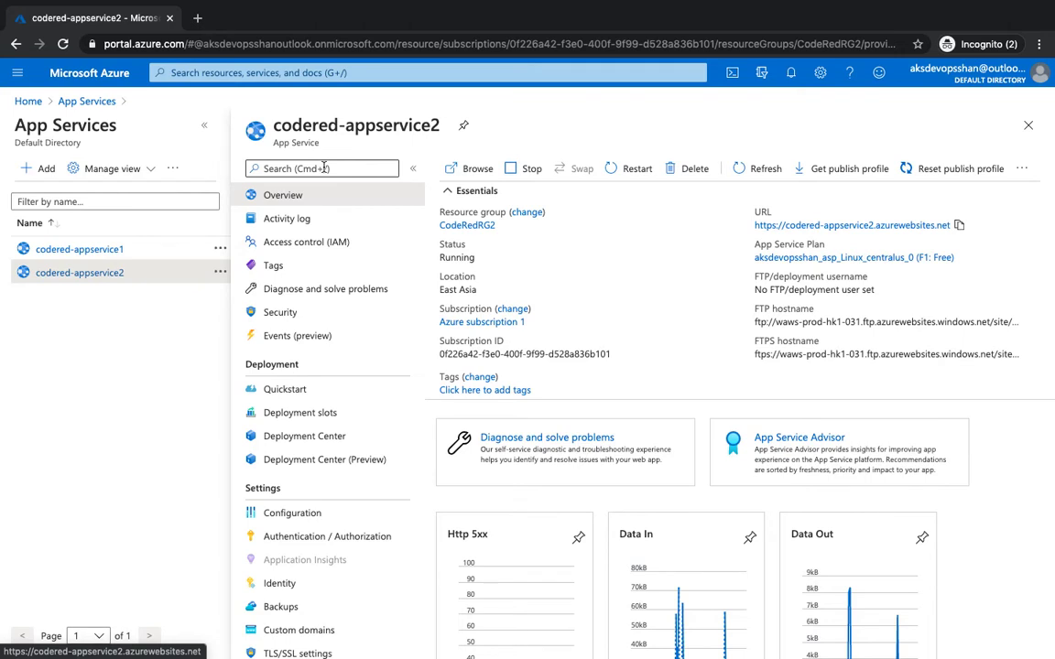
# Find the Front Doors service via portal search and begin creating a front door.
pyautogui.click(401, 73)
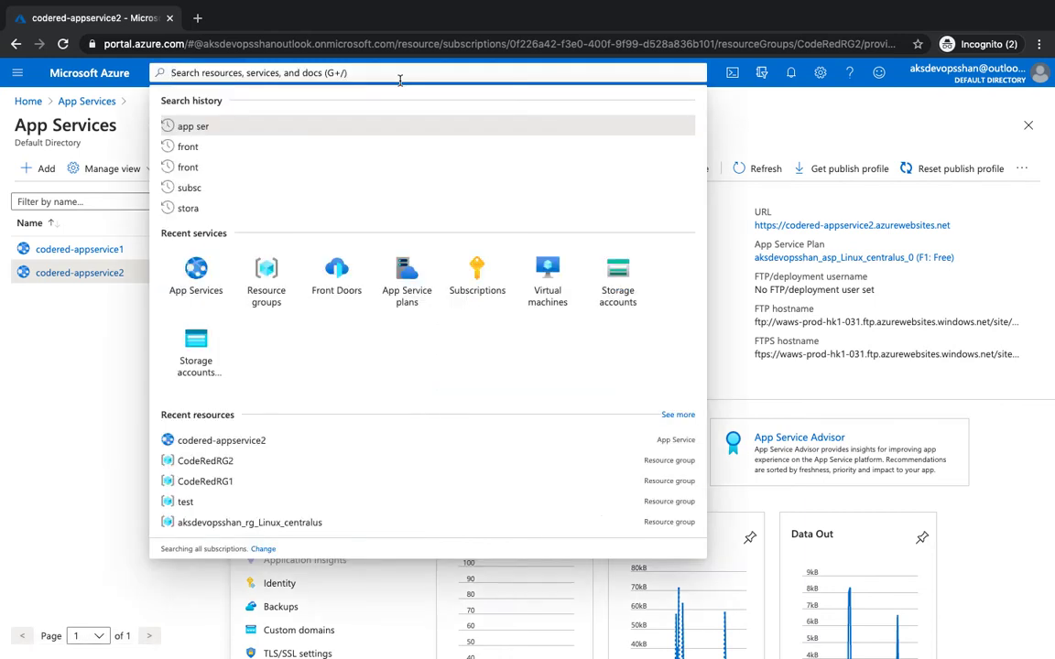
pyautogui.write('front door')
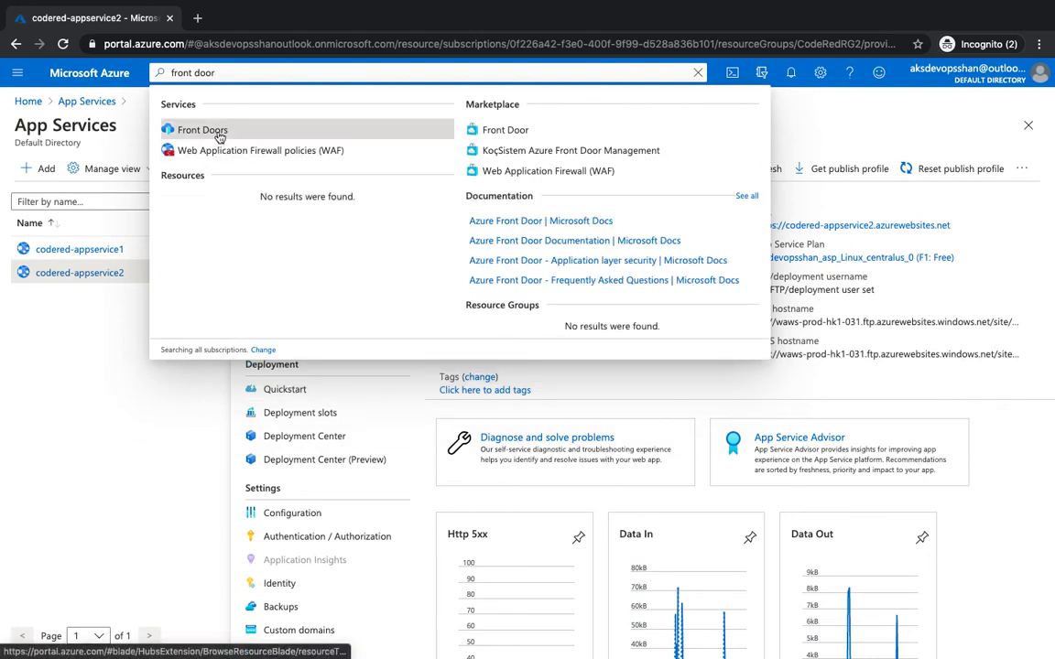
pyautogui.click(198, 128)
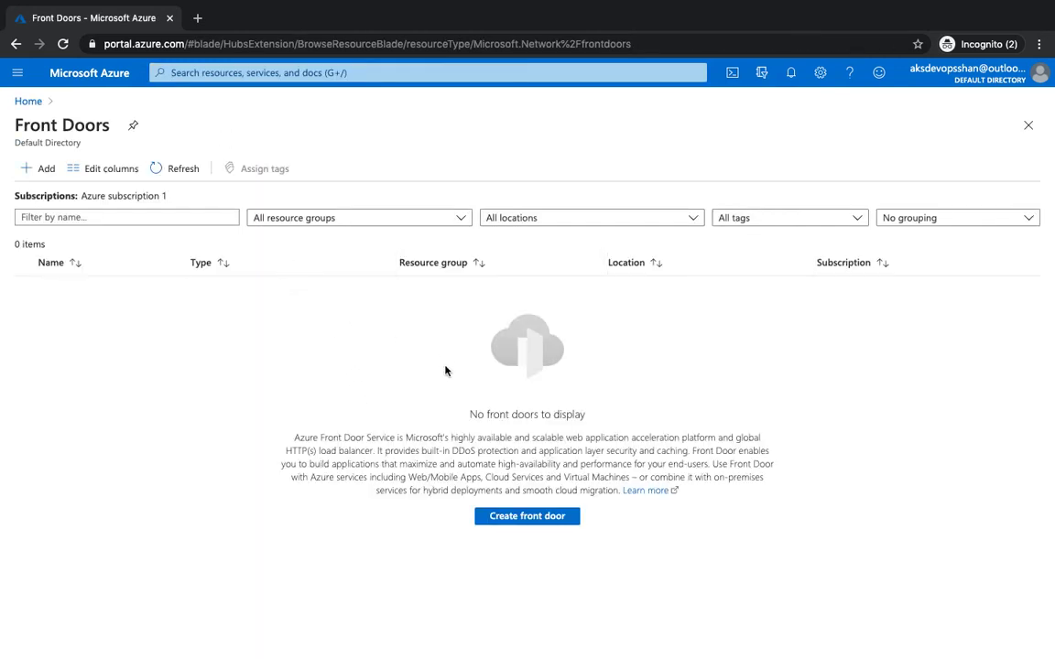
pyautogui.moveTo(533, 538)
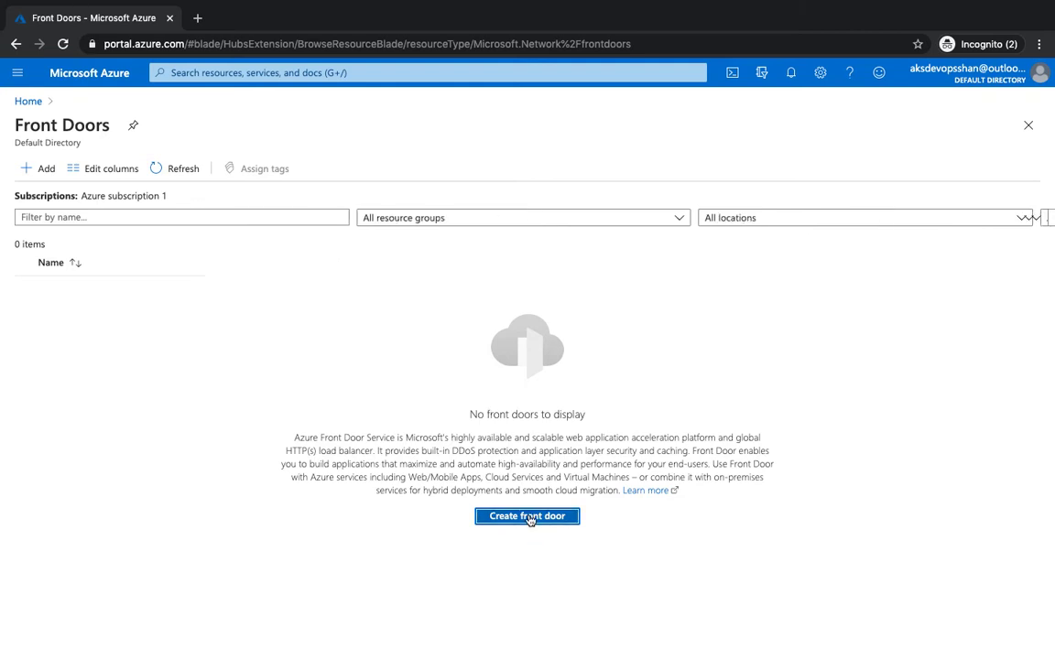
pyautogui.click(528, 516)
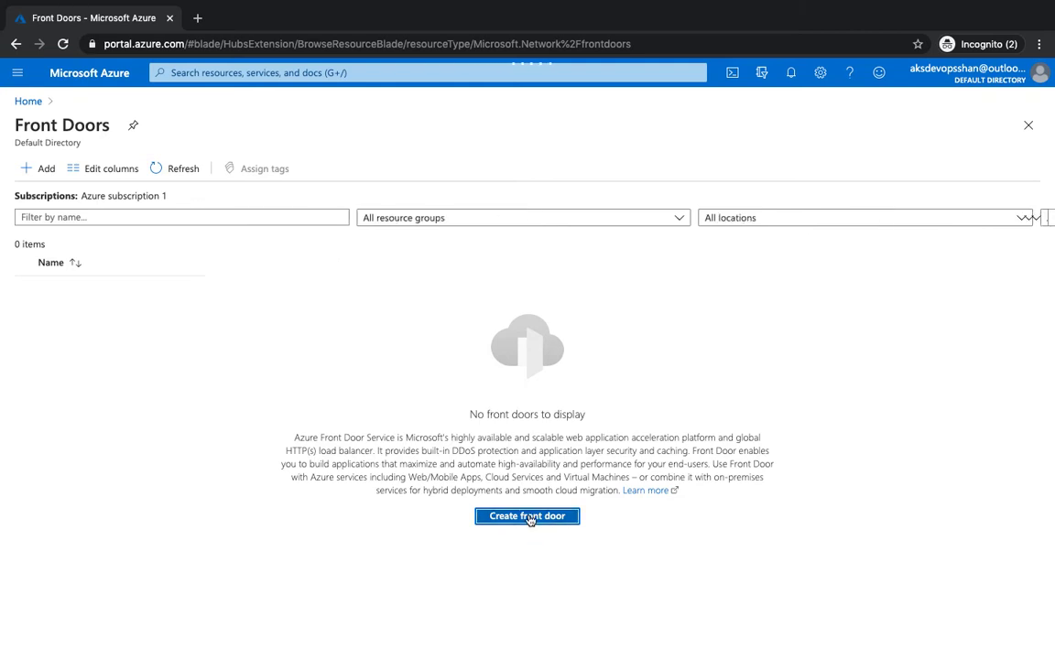
# Create a new resource group AzureFDRG for the Front Door on the Basics tab.
pyautogui.click(527, 517)
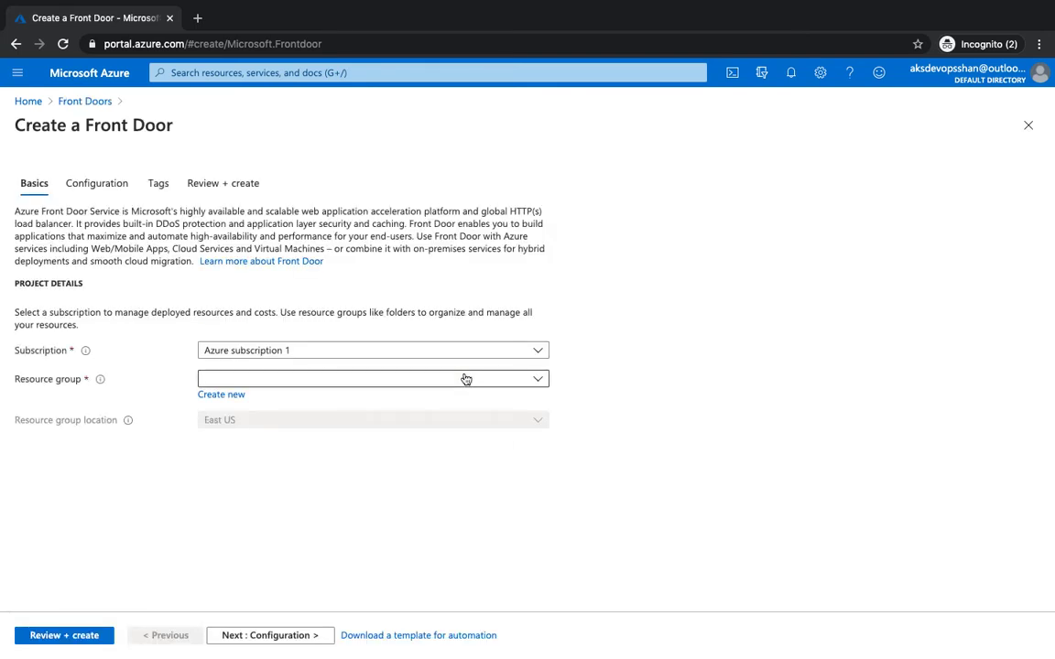
pyautogui.moveTo(407, 267)
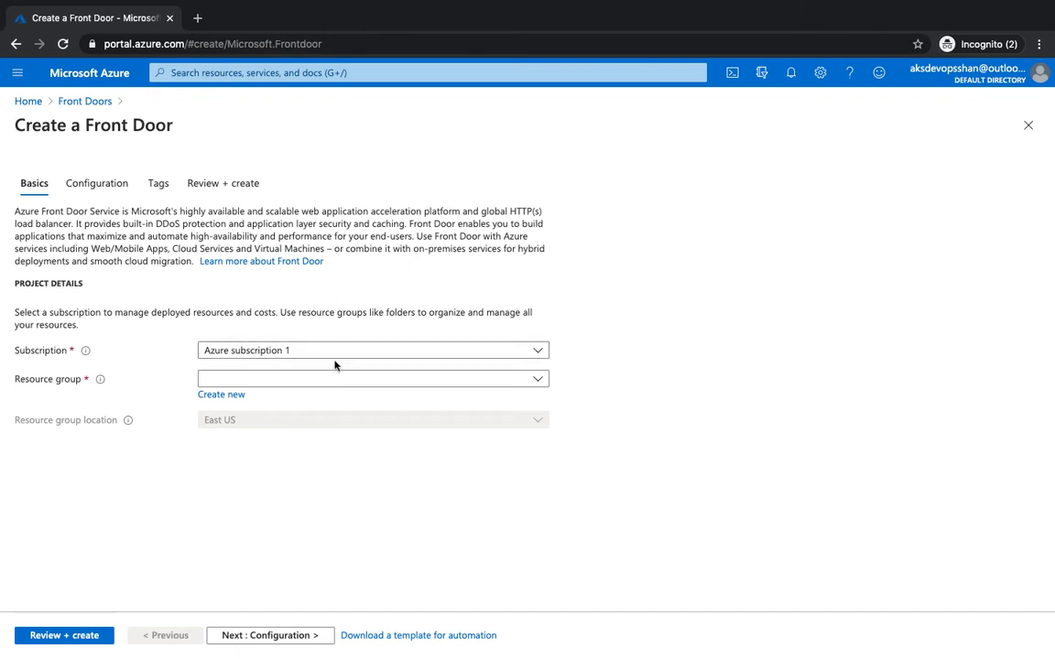
pyautogui.click(220, 396)
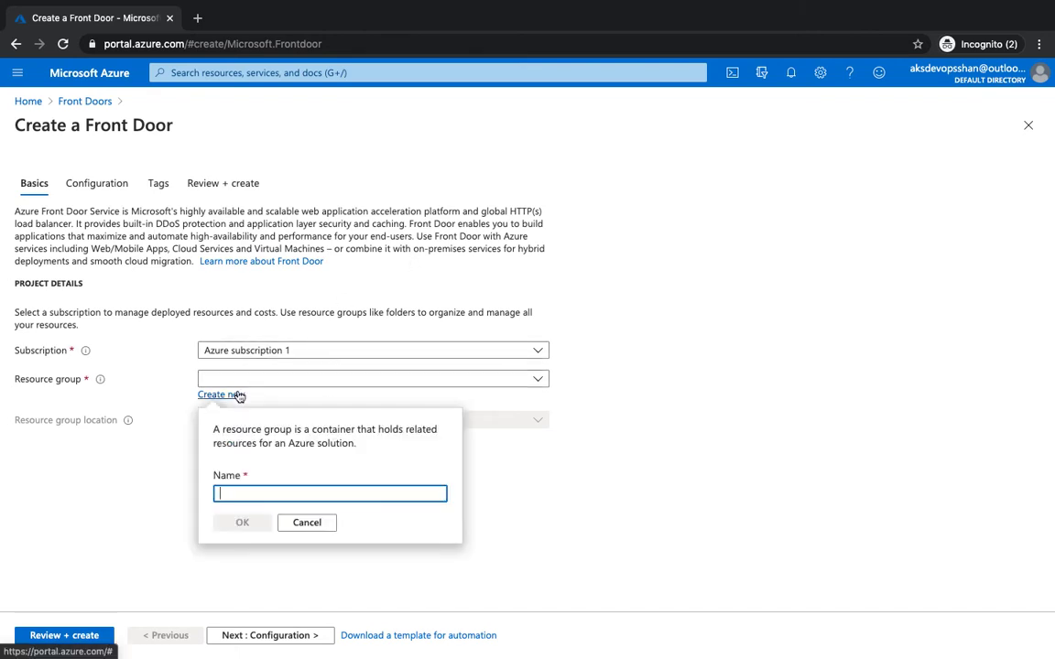
pyautogui.write('Azu')
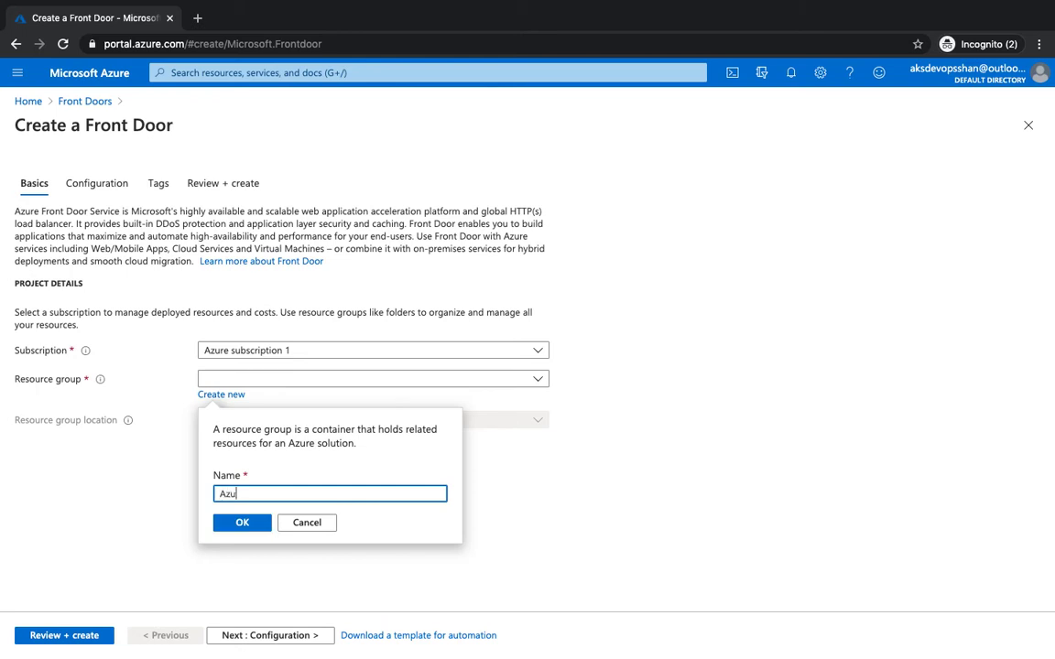
pyautogui.write('reFDR')
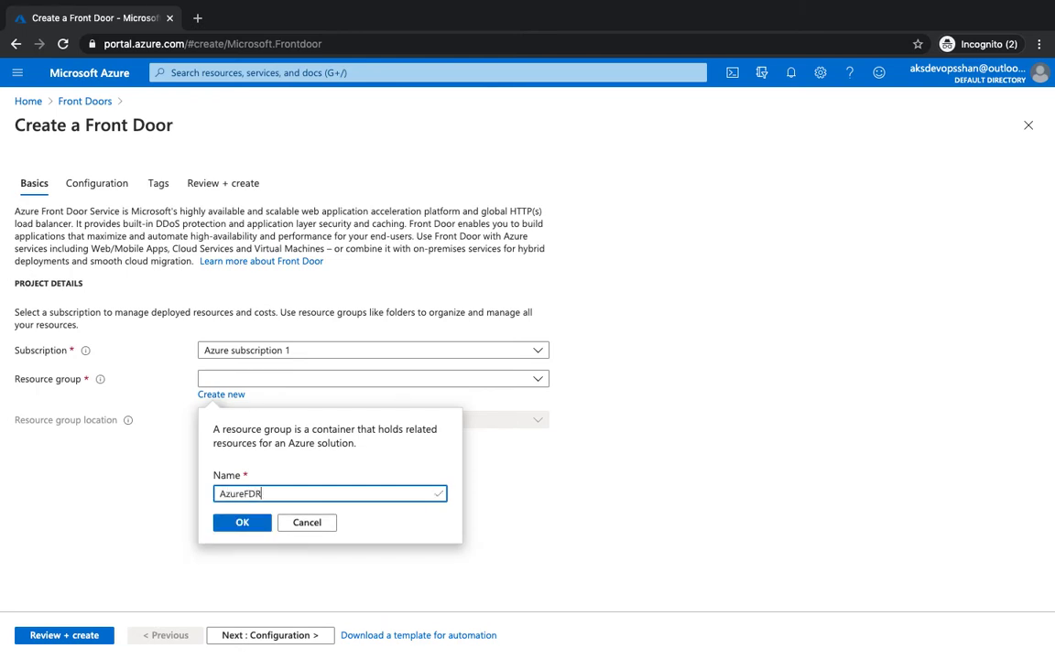
pyautogui.click(242, 524)
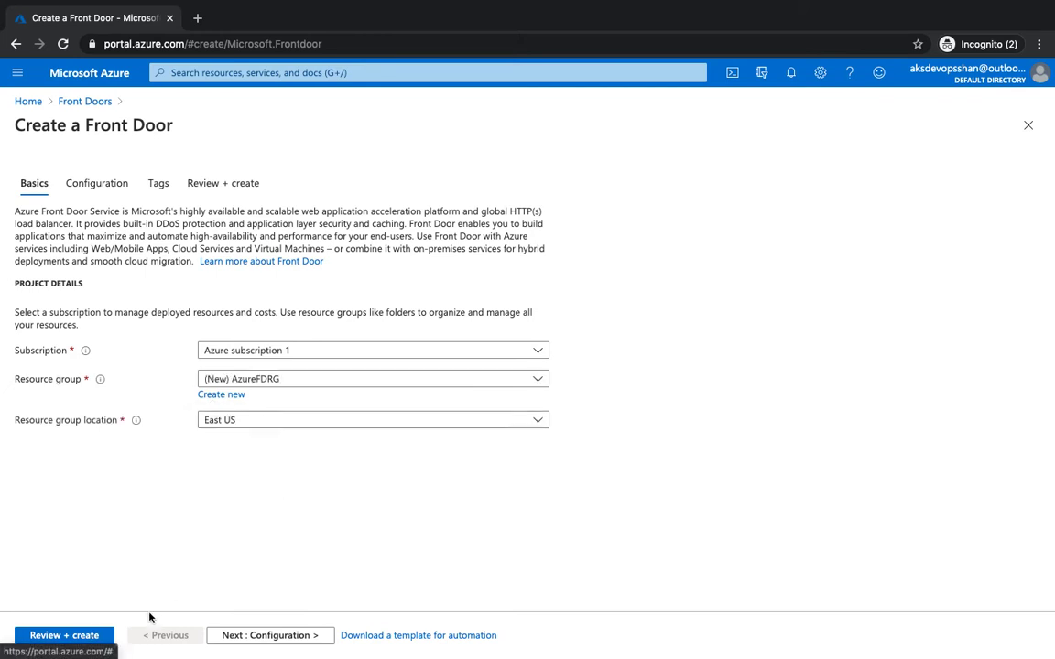
# Advance the Front Door form to the Configuration step.
pyautogui.click(269, 636)
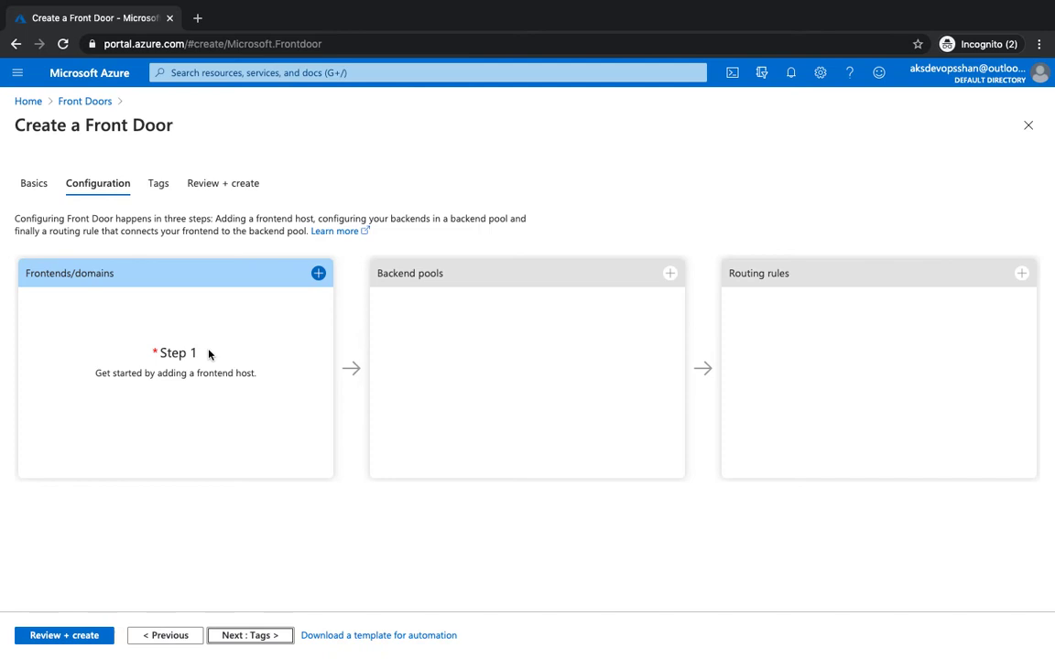
pyautogui.moveTo(231, 328)
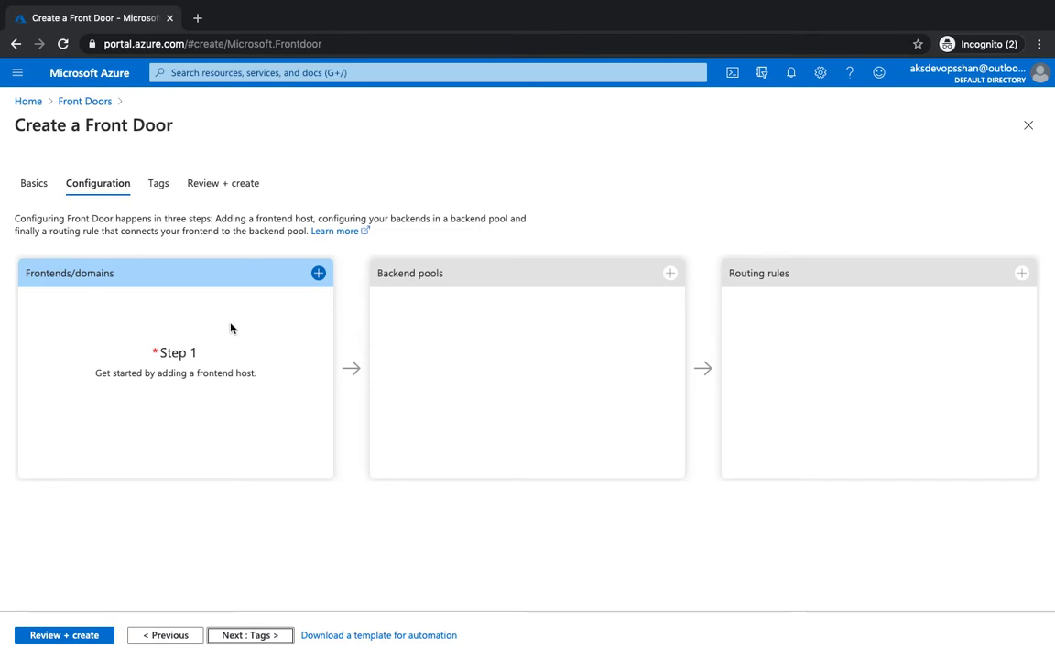
pyautogui.moveTo(234, 343)
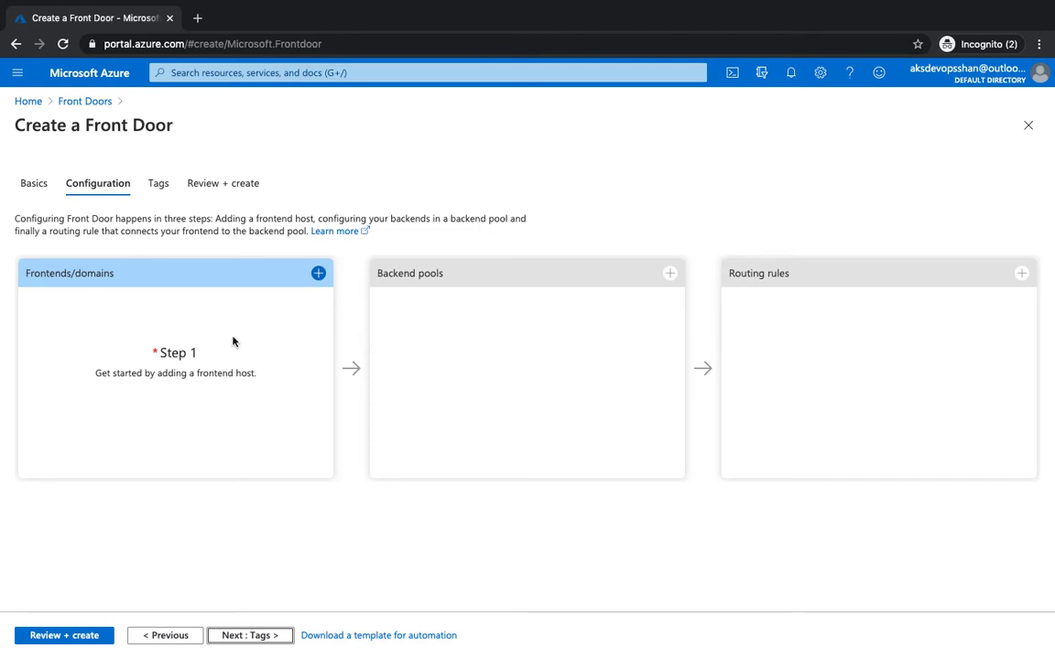
pyautogui.moveTo(236, 331)
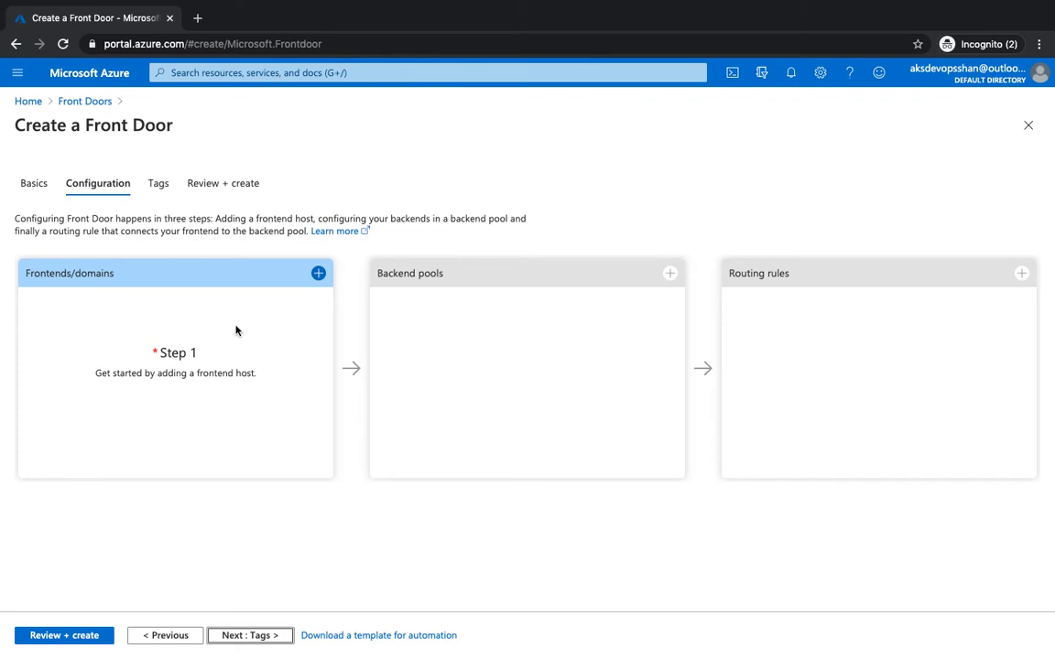
# Add the frontend host coderedfd.azurefd.net under Frontends/domains.
pyautogui.click(319, 273)
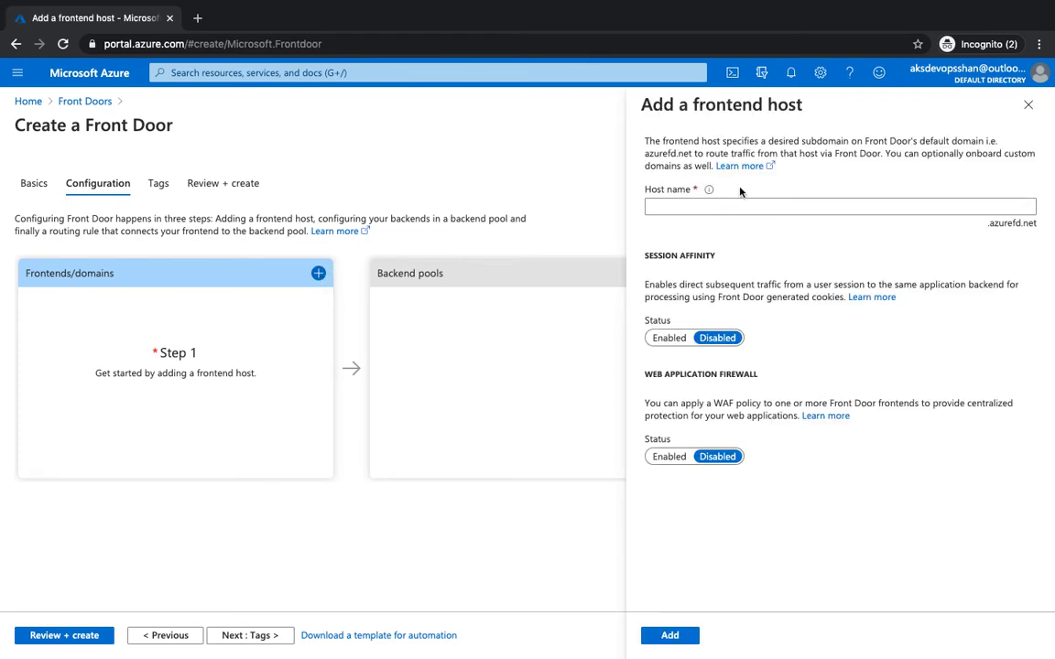
pyautogui.click(839, 206)
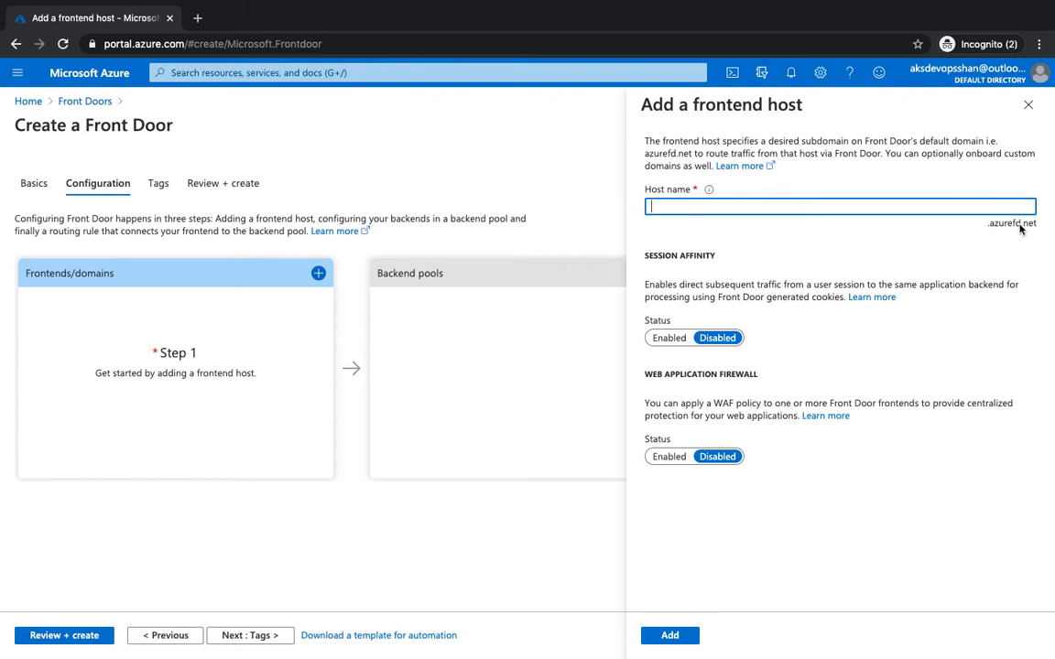
pyautogui.moveTo(935, 198)
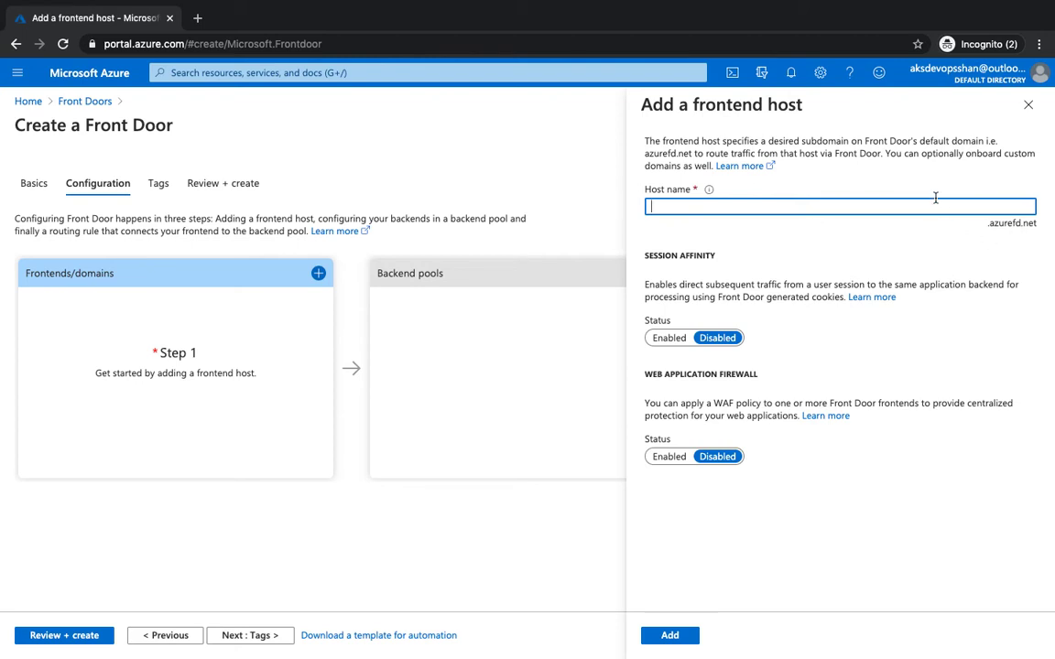
pyautogui.moveTo(890, 194)
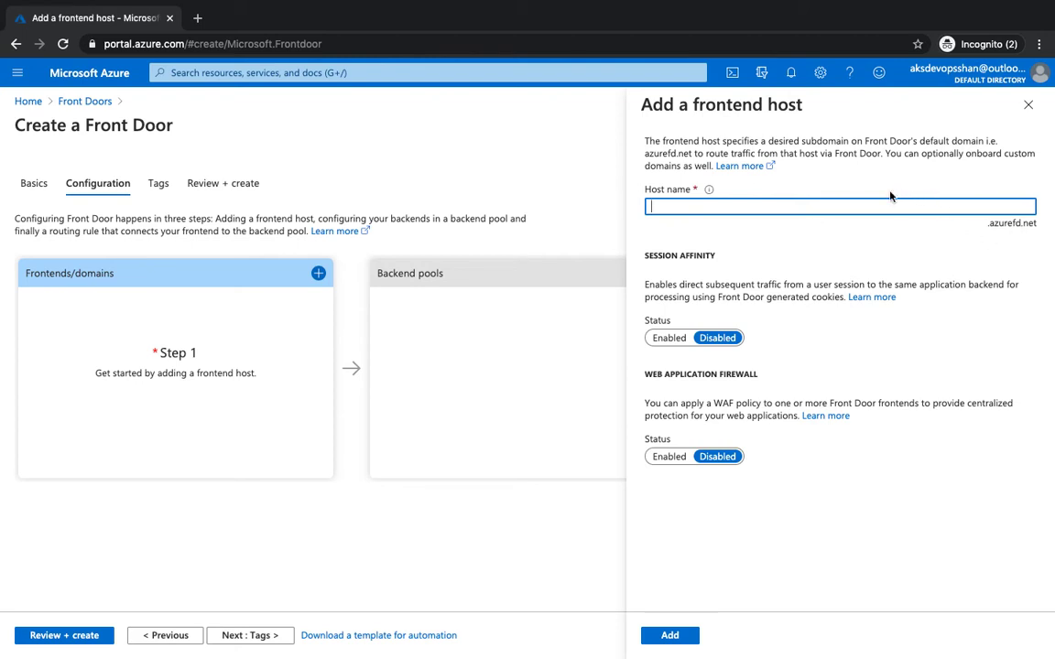
pyautogui.click(847, 209)
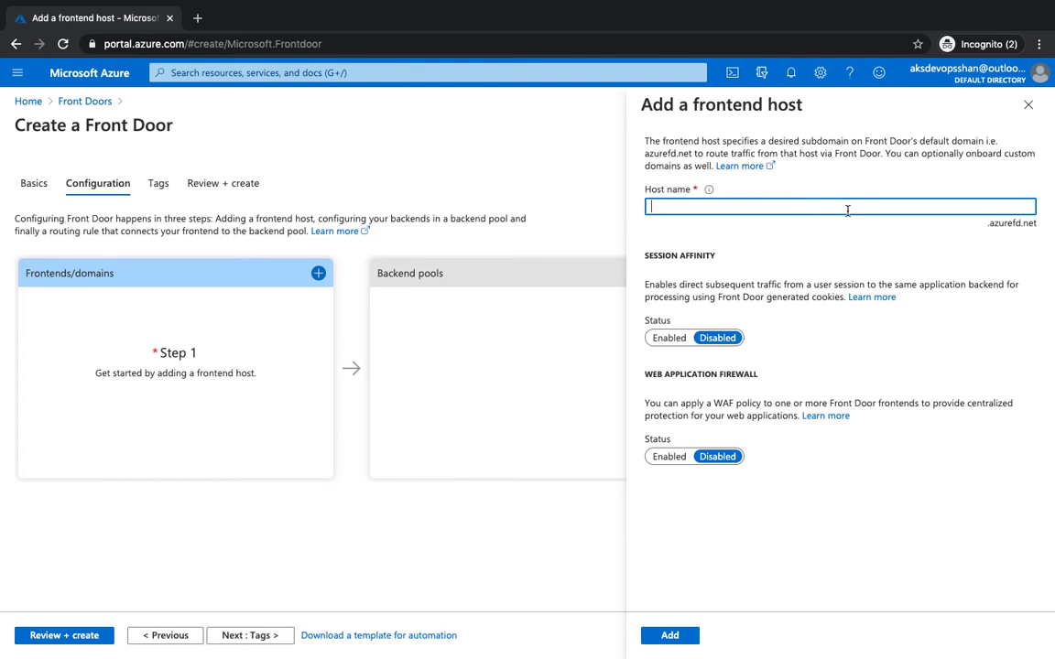
pyautogui.write('AZU')
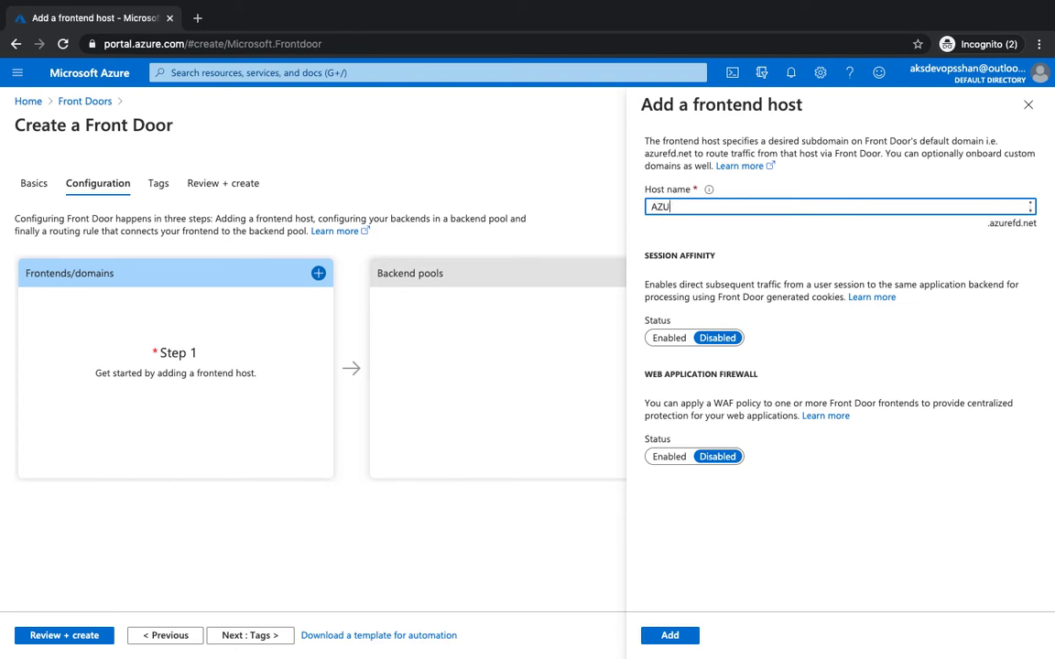
pyautogui.write('coderedfd')
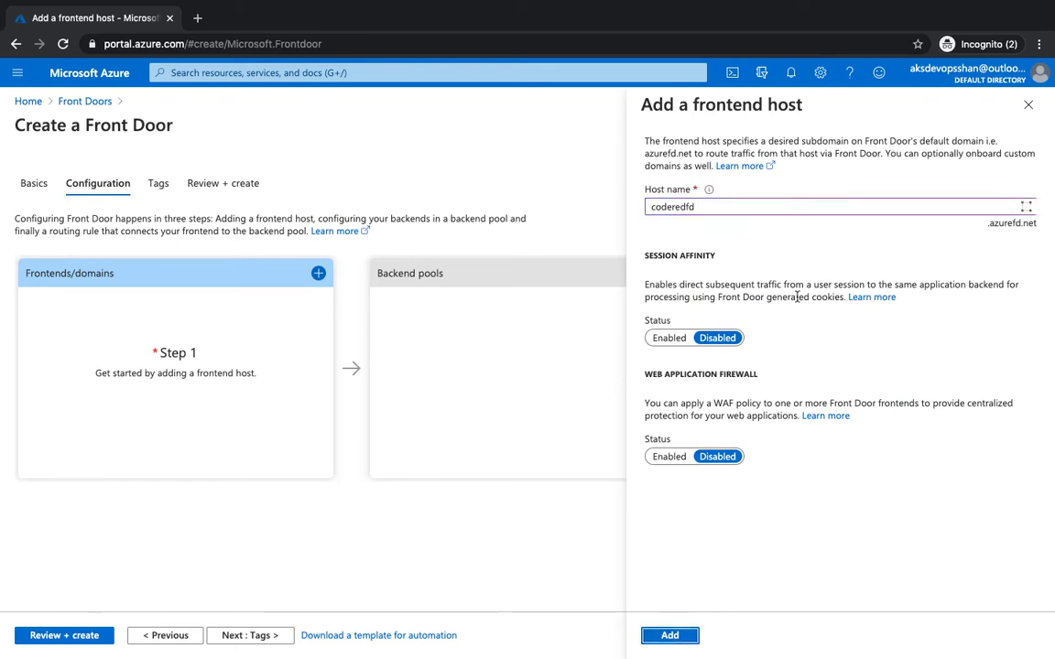
pyautogui.click(671, 634)
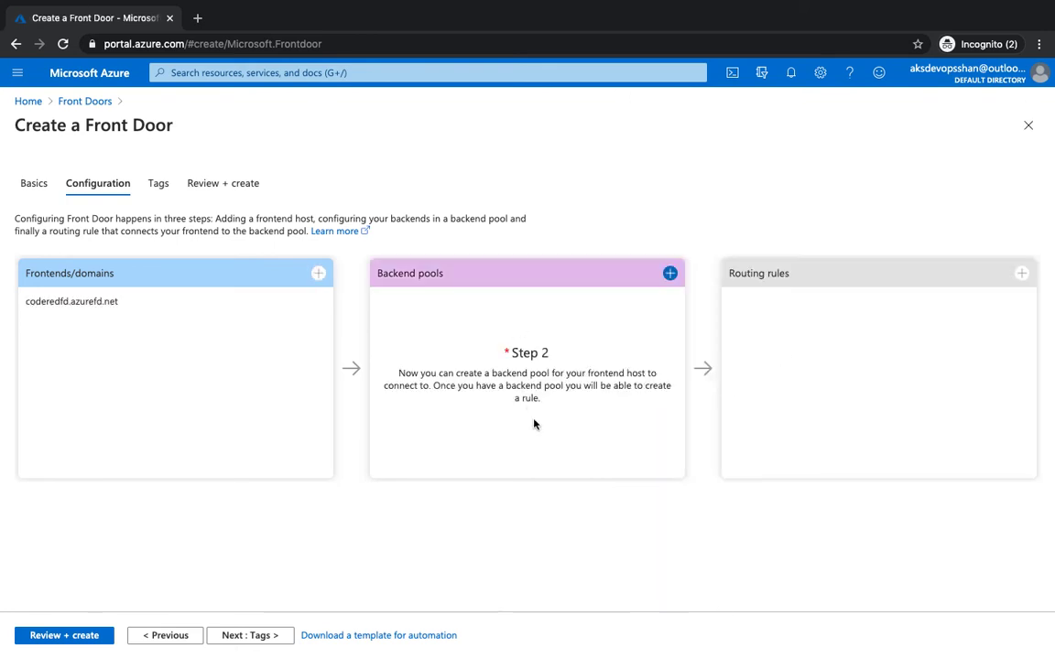
pyautogui.moveTo(524, 441)
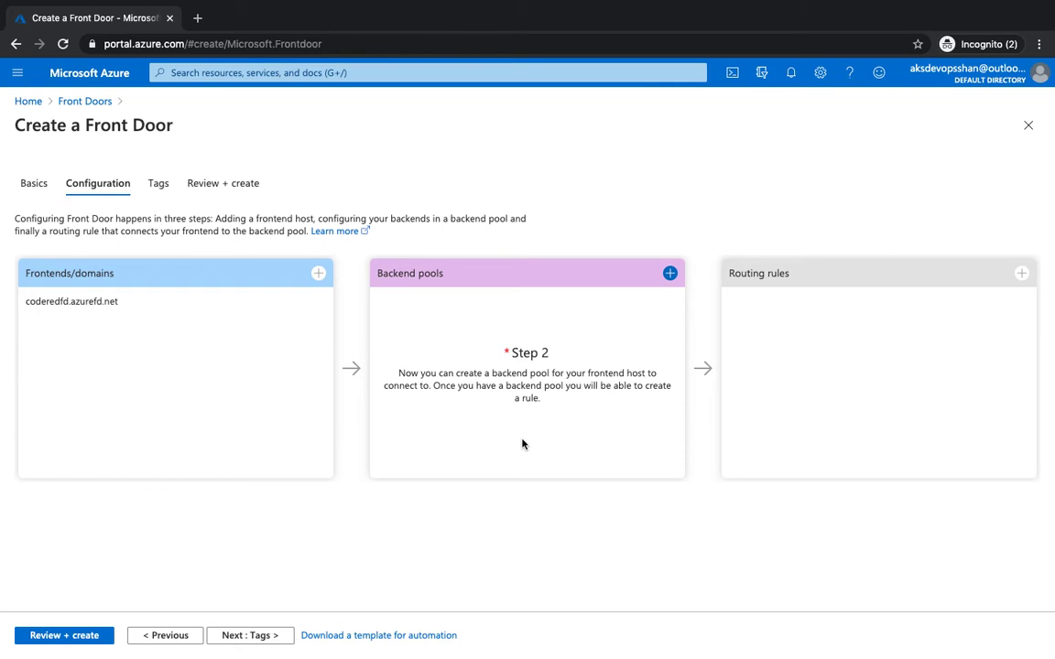
# Name a new backend pool coderedbp and start adding its first backend.
pyautogui.click(669, 273)
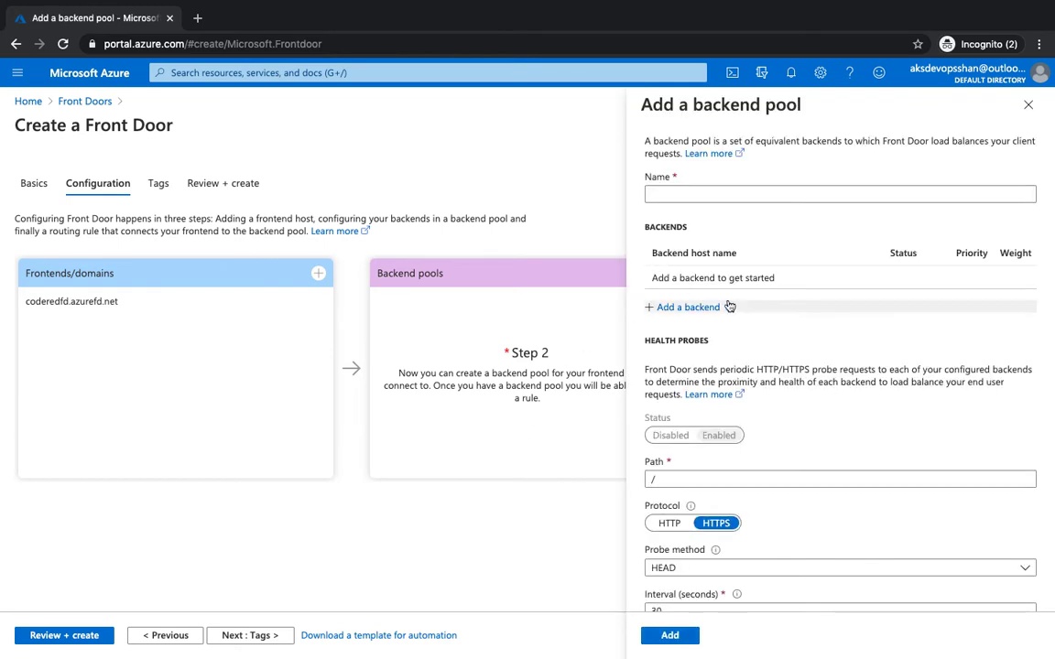
pyautogui.click(839, 194)
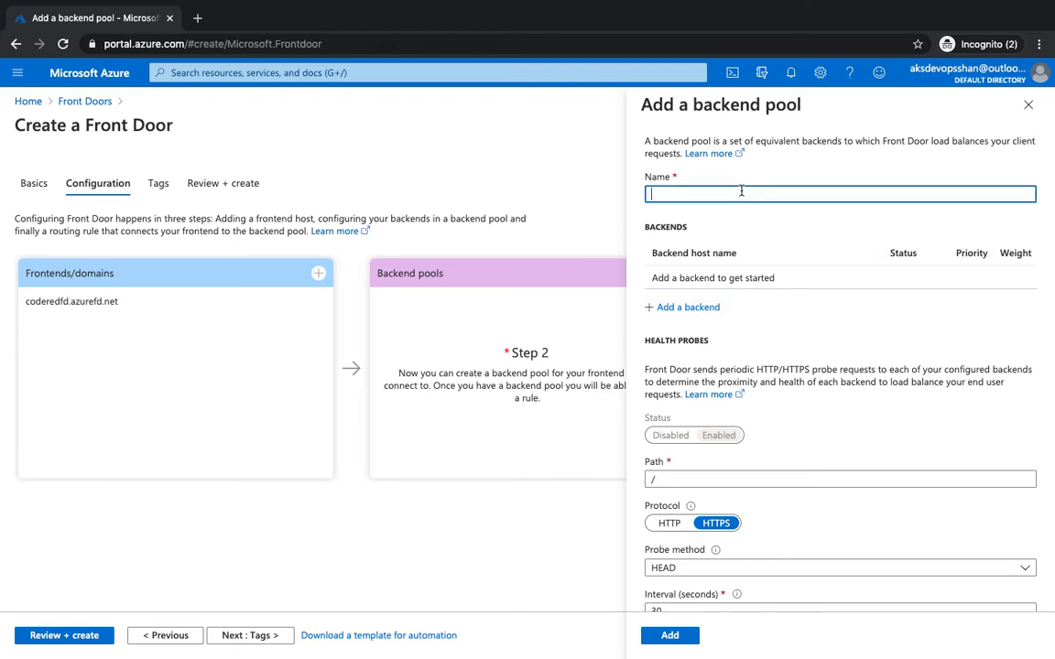
pyautogui.write('coderedbp')
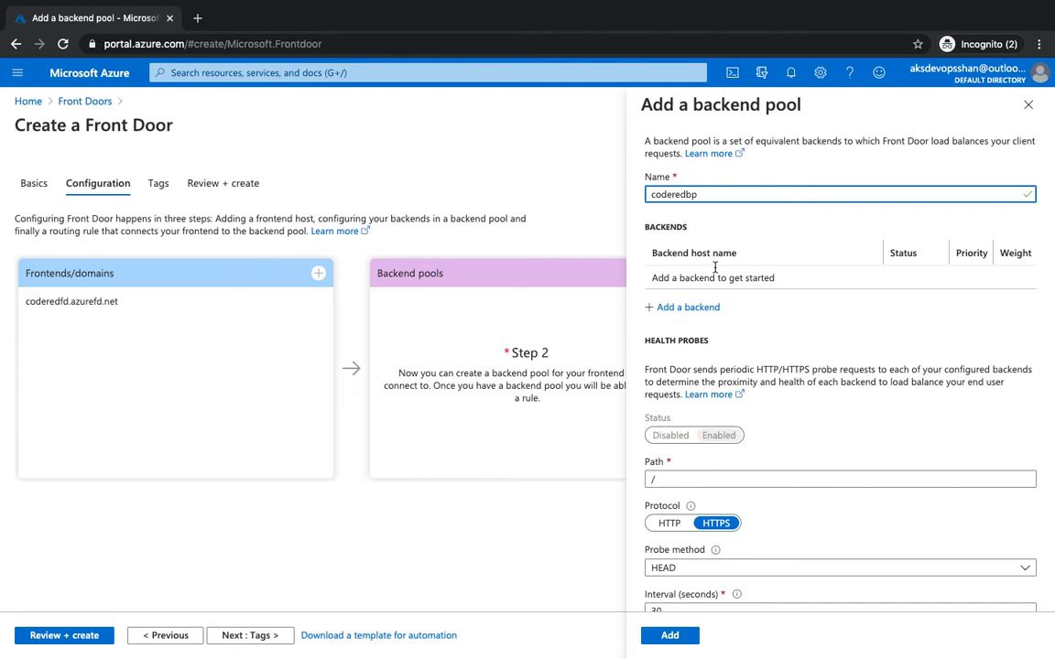
pyautogui.click(689, 307)
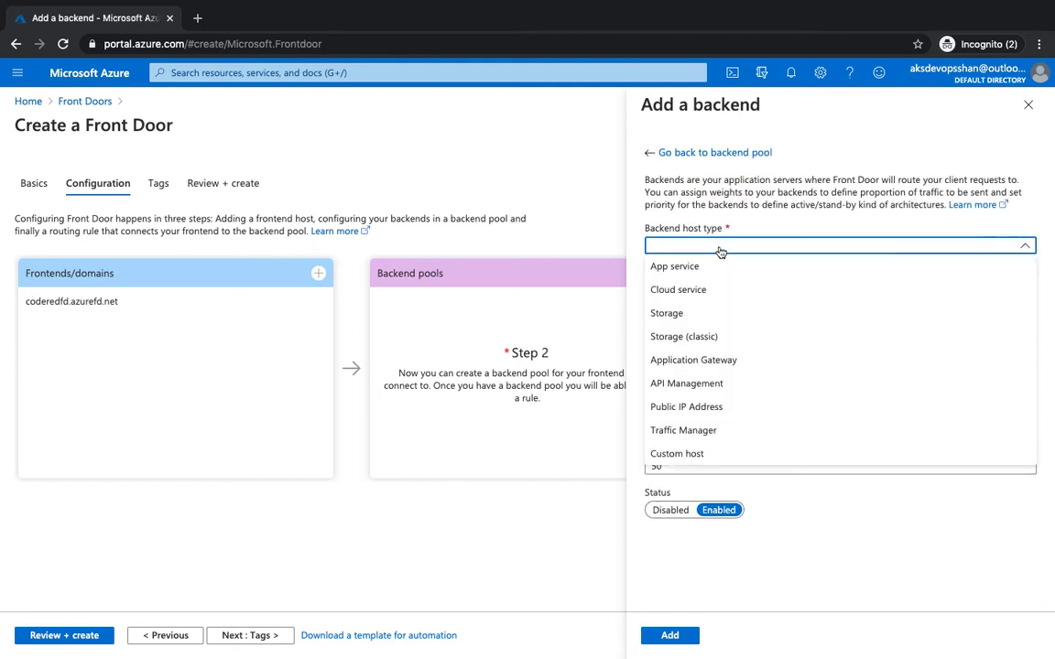
pyautogui.moveTo(729, 291)
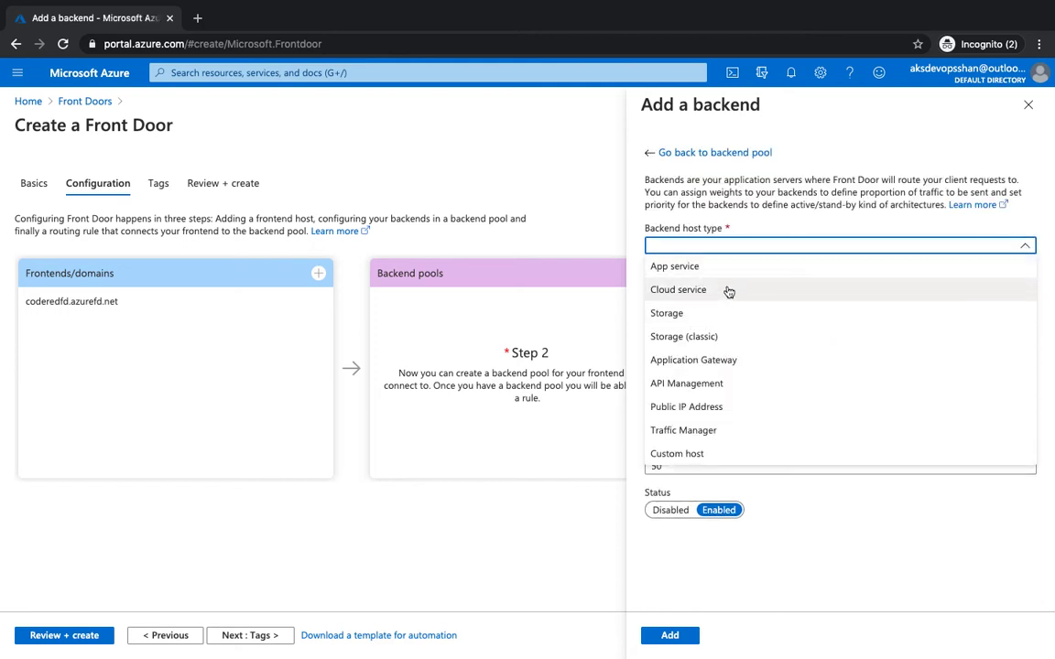
pyautogui.moveTo(725, 385)
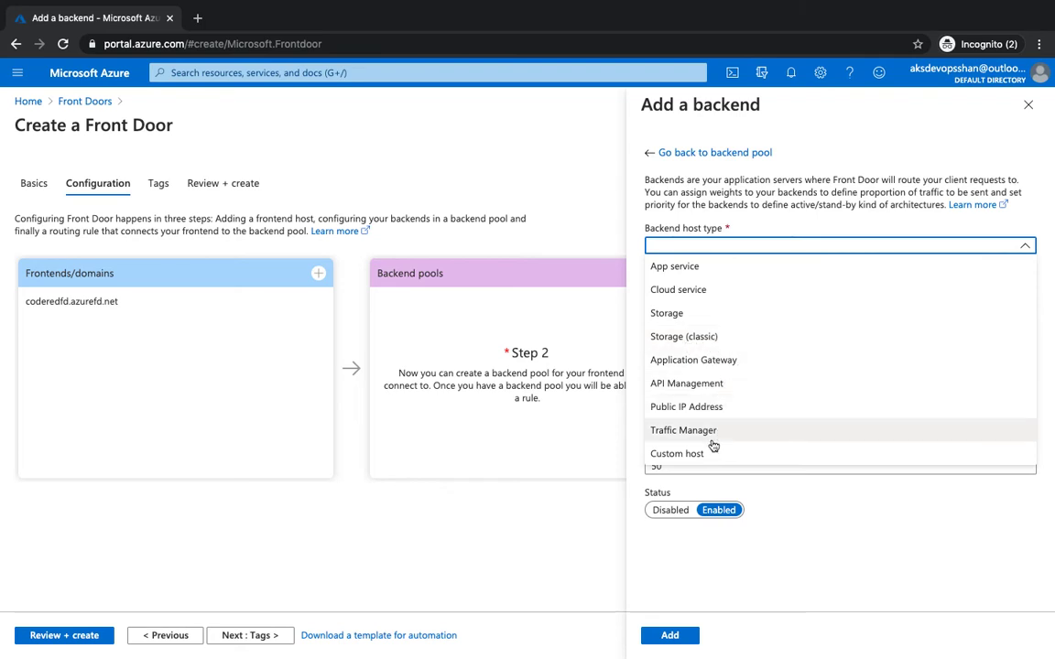
pyautogui.moveTo(733, 438)
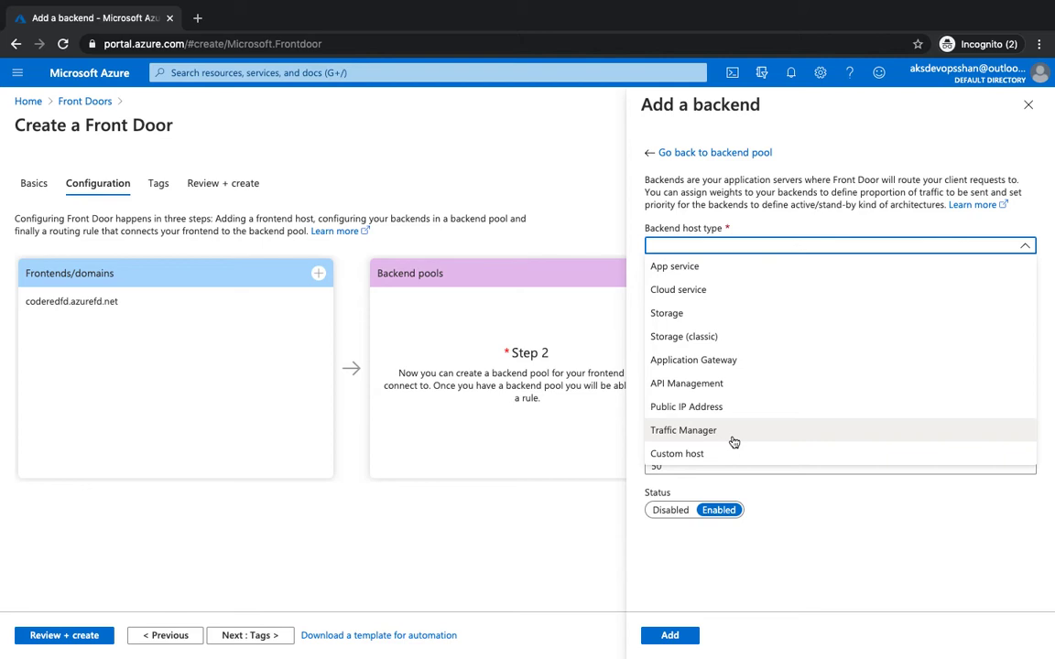
pyautogui.moveTo(696, 270)
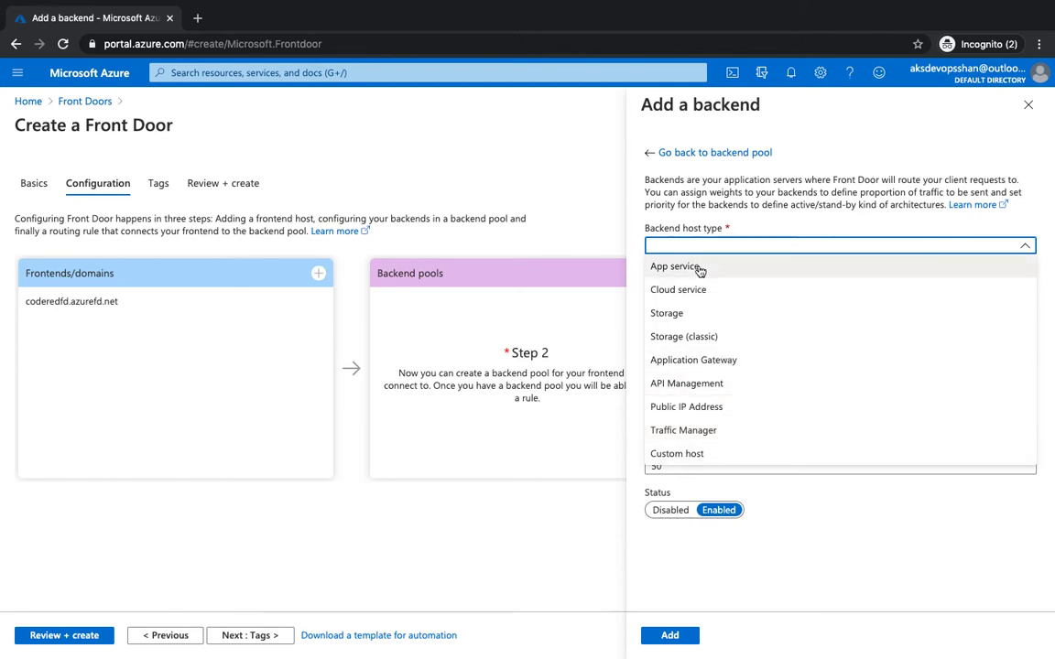
# Add codered-appservice1 as an App service backend, then start a second backend.
pyautogui.click(685, 267)
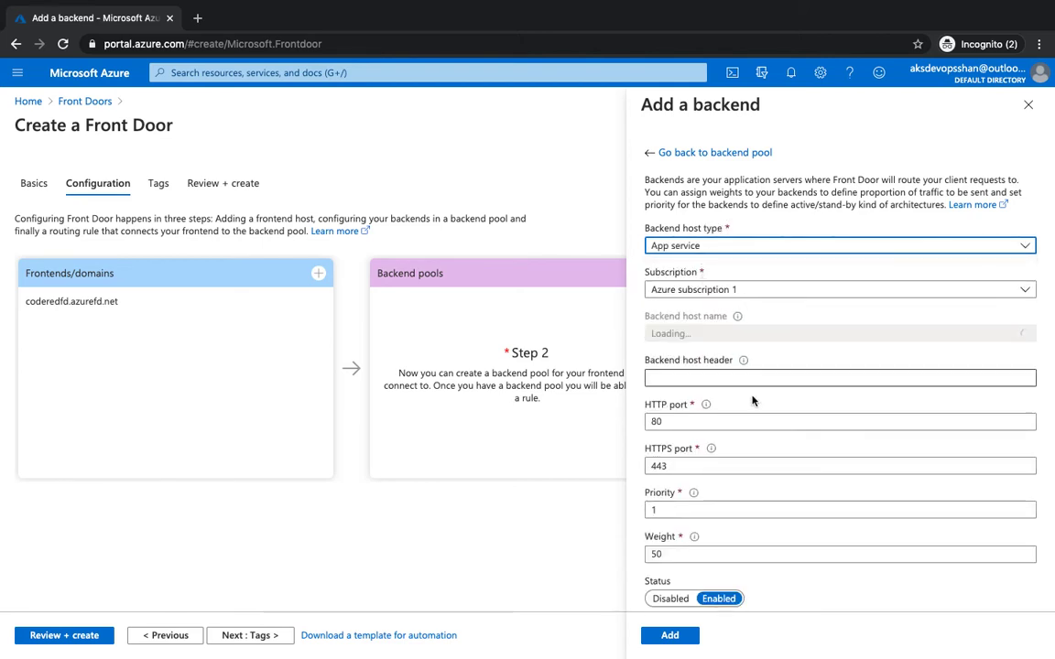
pyautogui.click(839, 333)
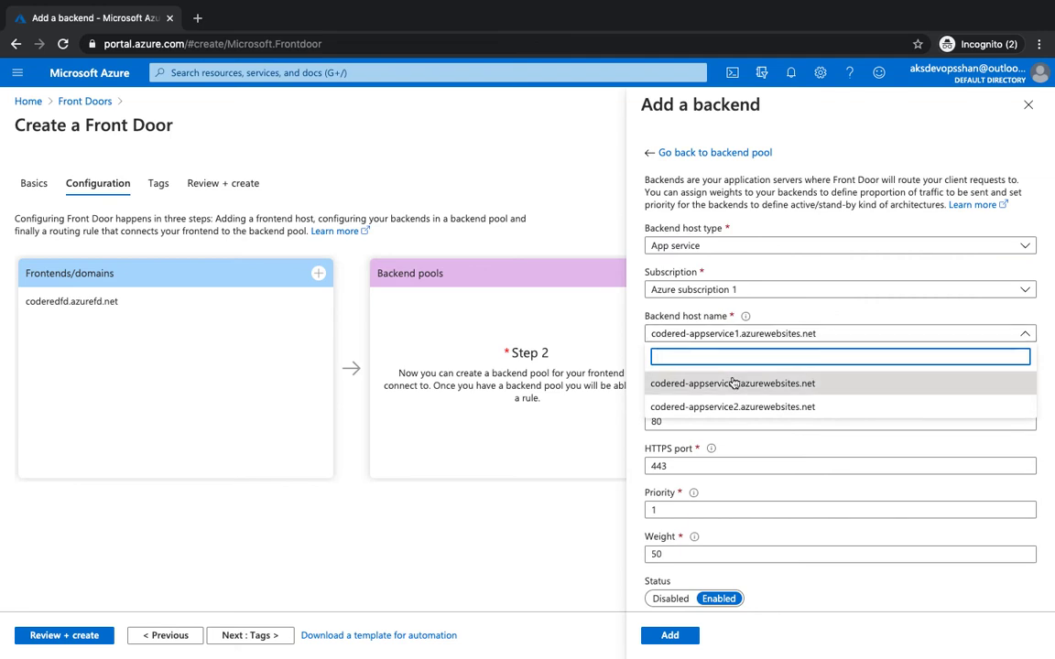
pyautogui.click(731, 382)
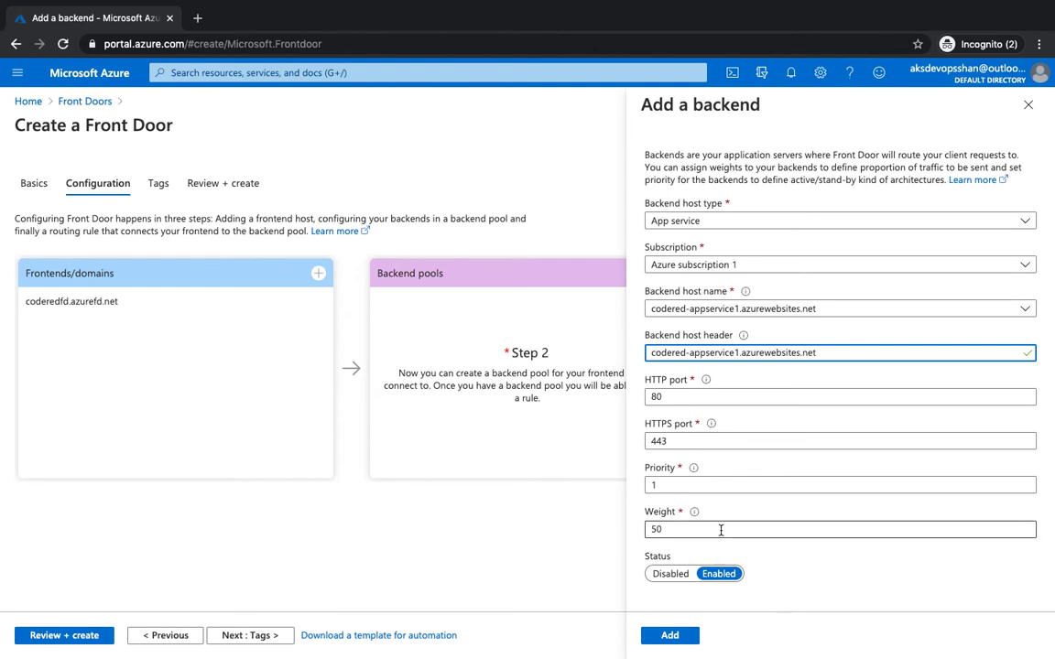
pyautogui.moveTo(738, 433)
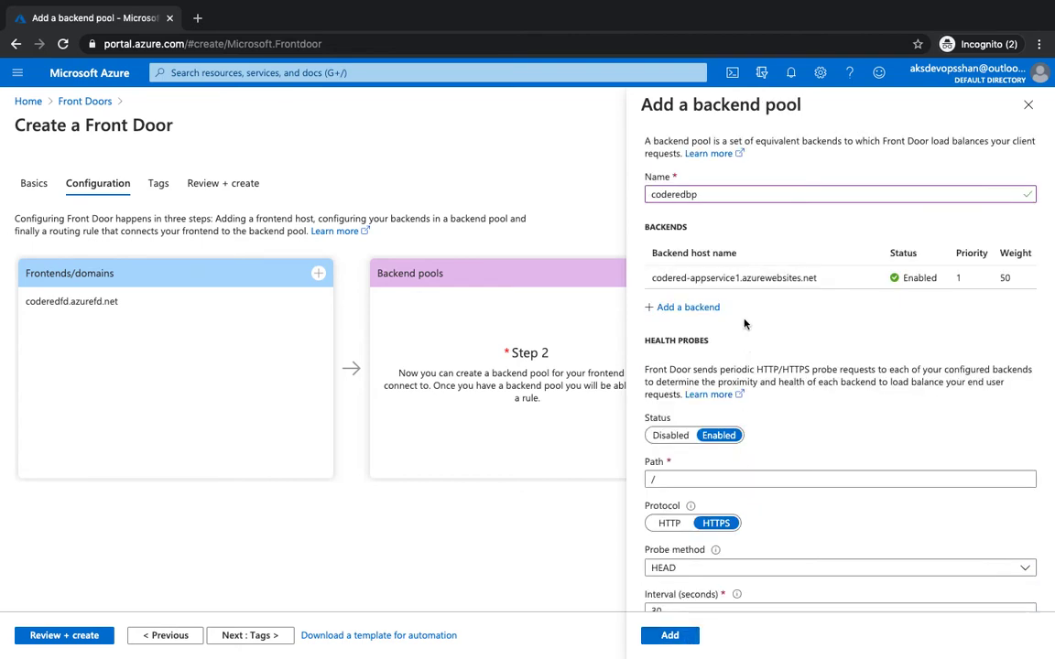
pyautogui.click(682, 308)
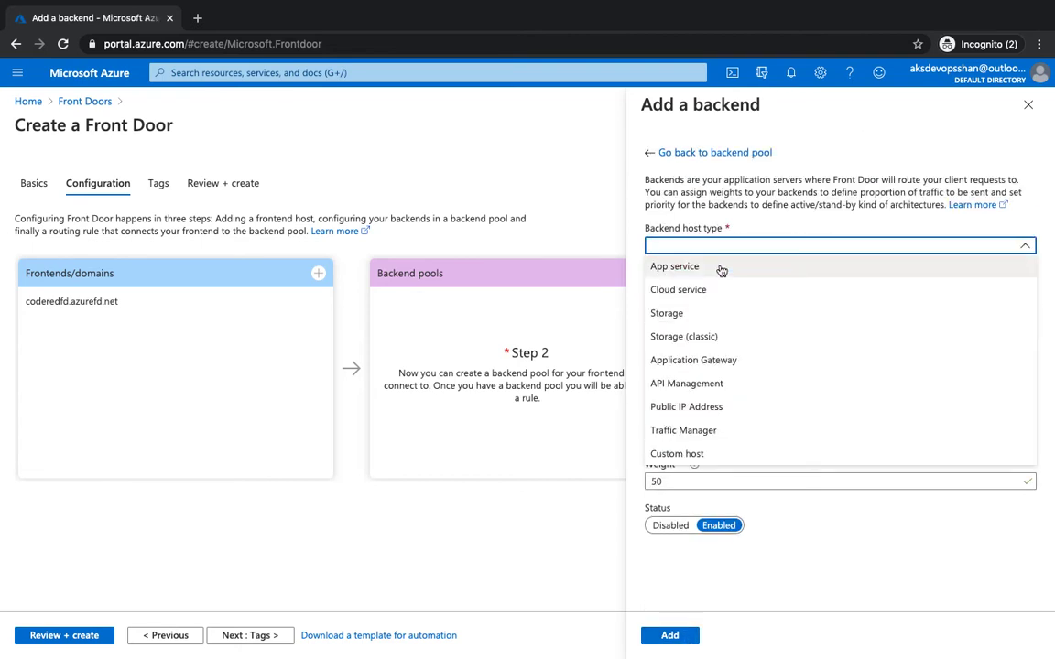
# Set the second backend to App service type with host codered-appservice2.azurewebsites.net.
pyautogui.click(674, 268)
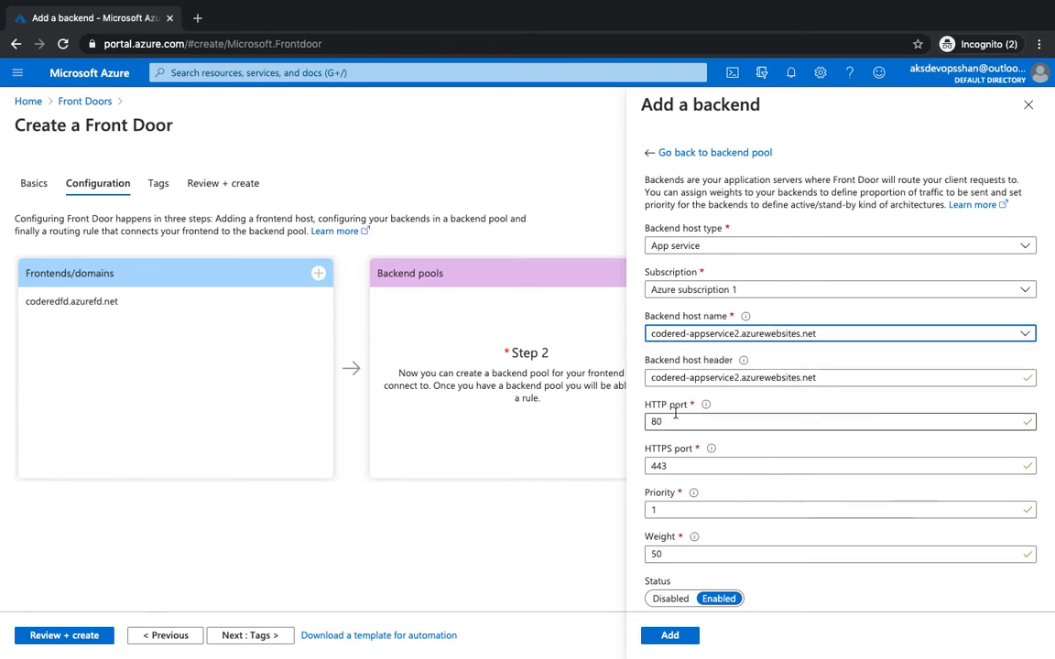
pyautogui.moveTo(687, 461)
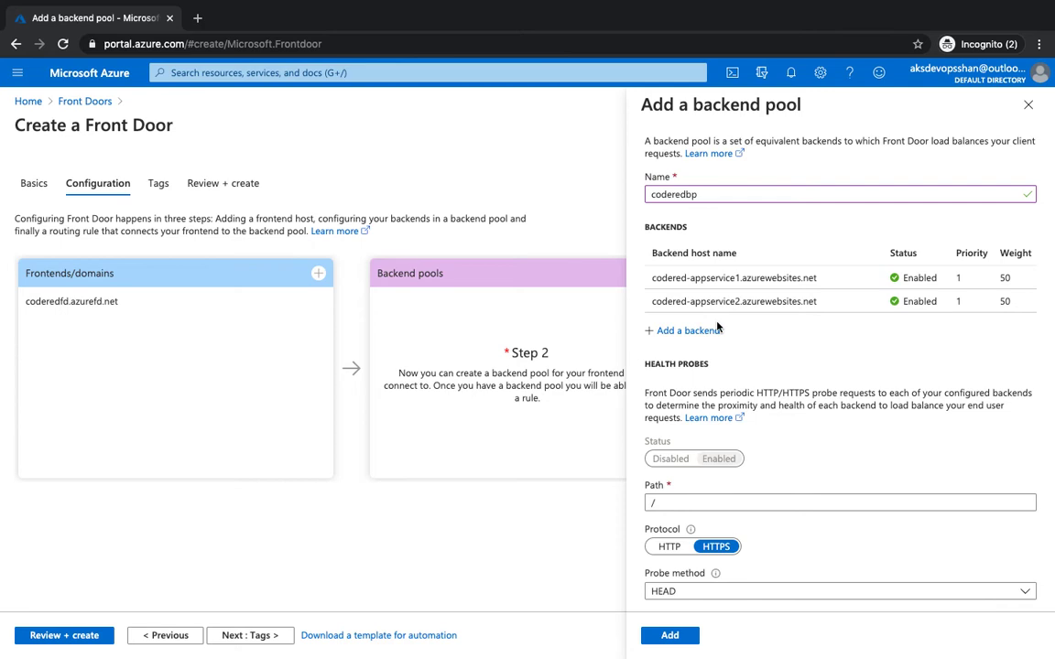
pyautogui.moveTo(969, 290)
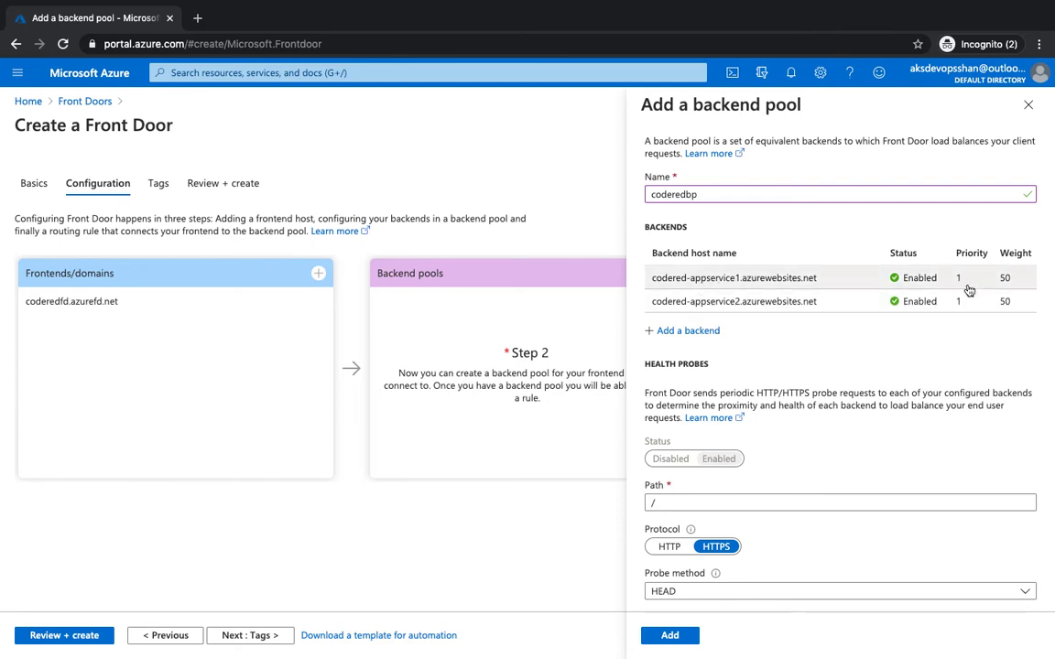
pyautogui.moveTo(1008, 312)
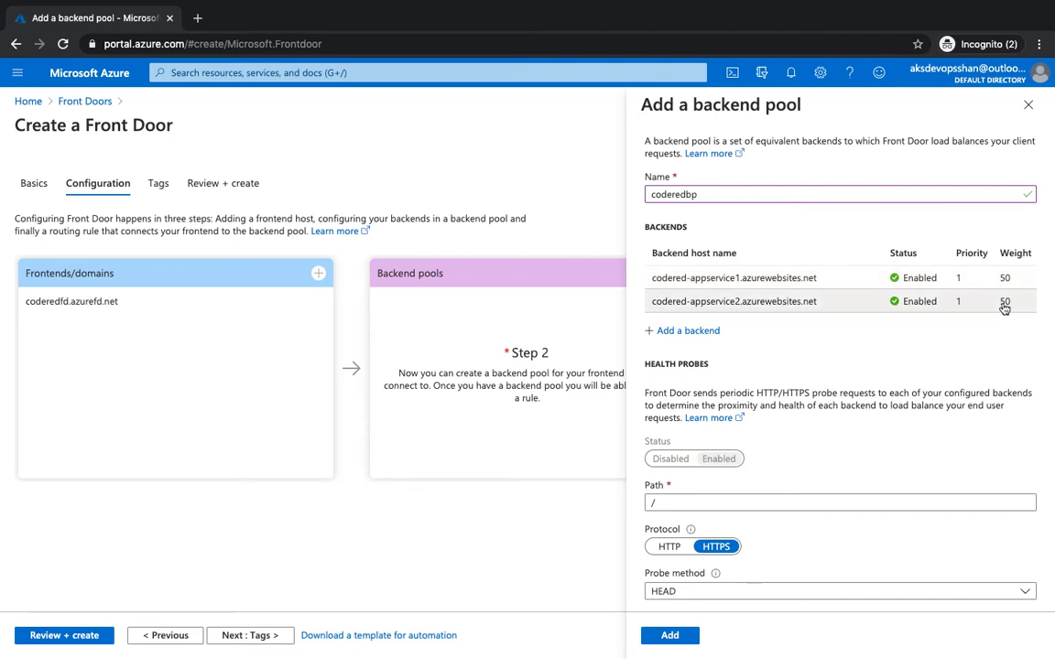
# Keep the HEAD probe method and default load balancing, then create the coderedbp pool.
pyautogui.scroll(-3)
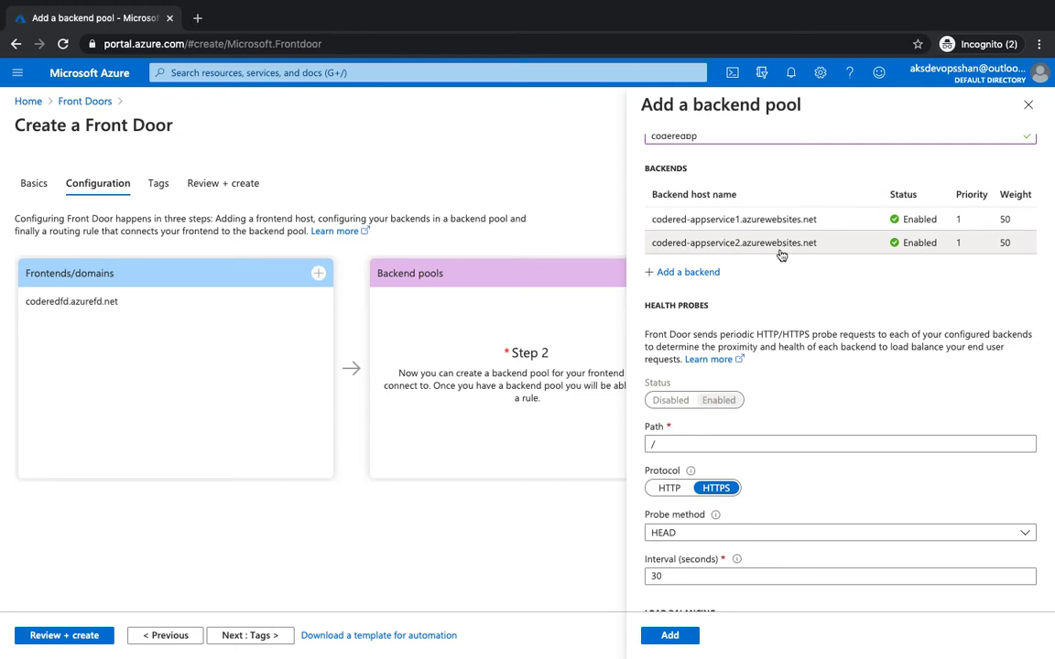
pyautogui.scroll(-3)
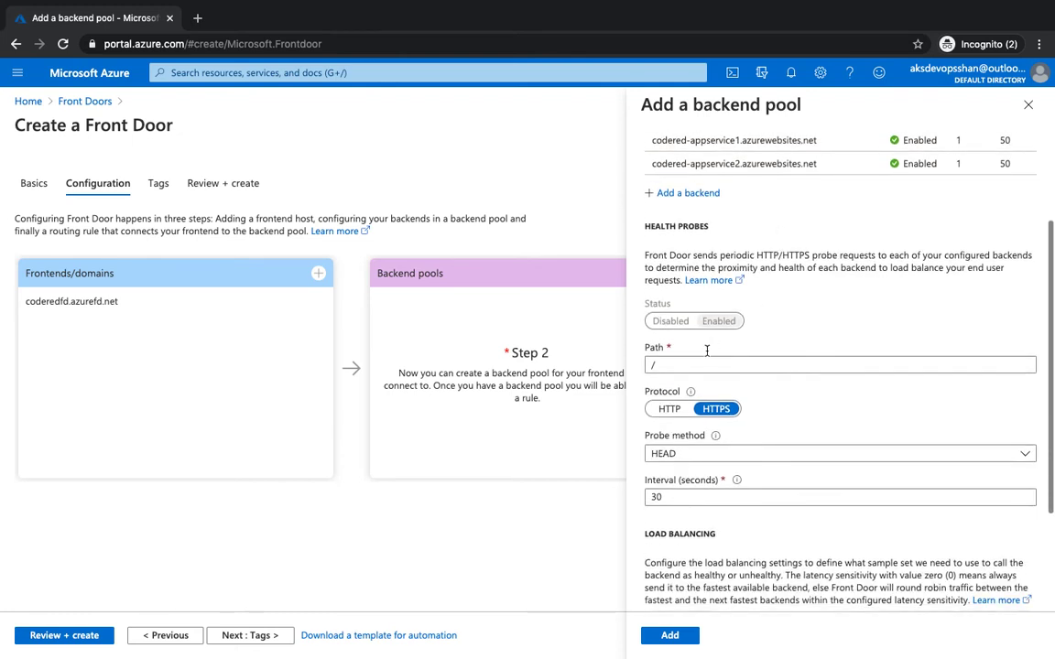
pyautogui.scroll(-3)
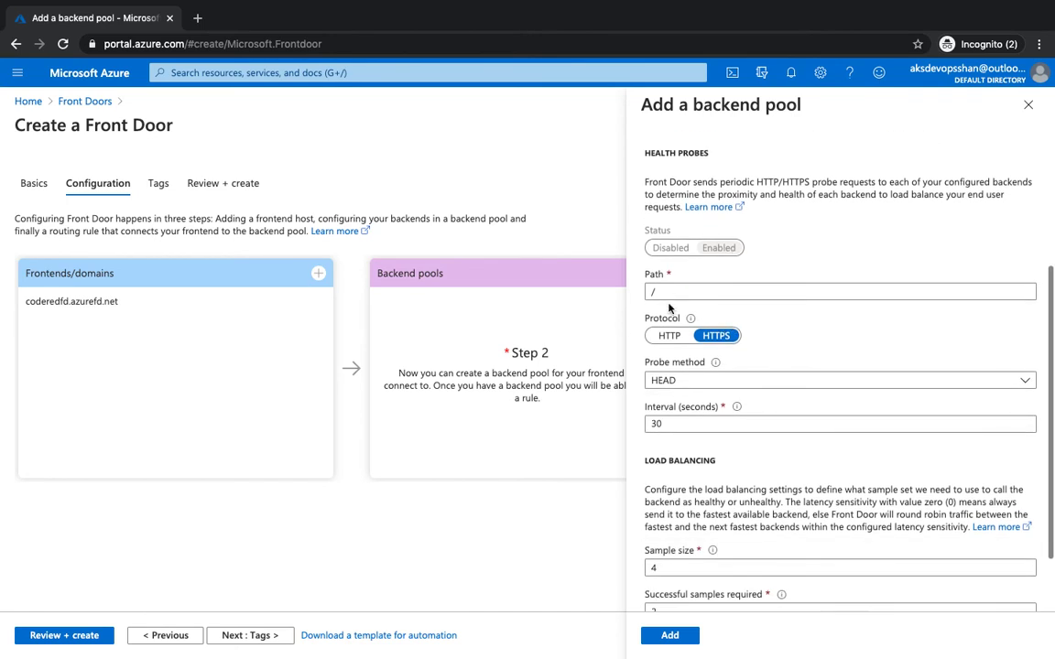
pyautogui.scroll(-3)
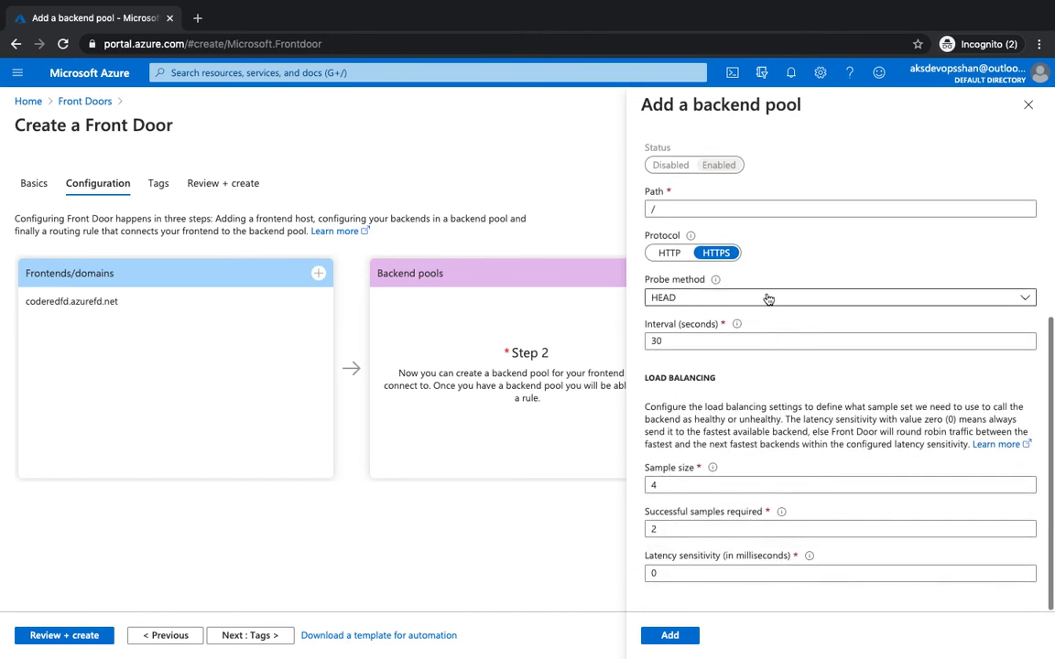
pyautogui.click(839, 297)
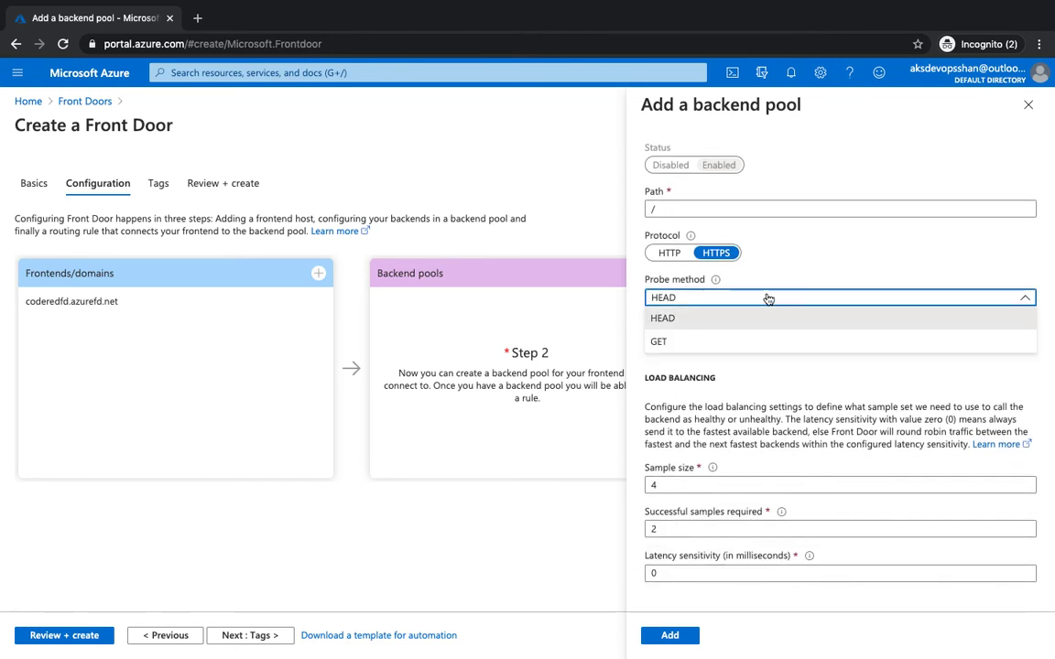
pyautogui.click(663, 319)
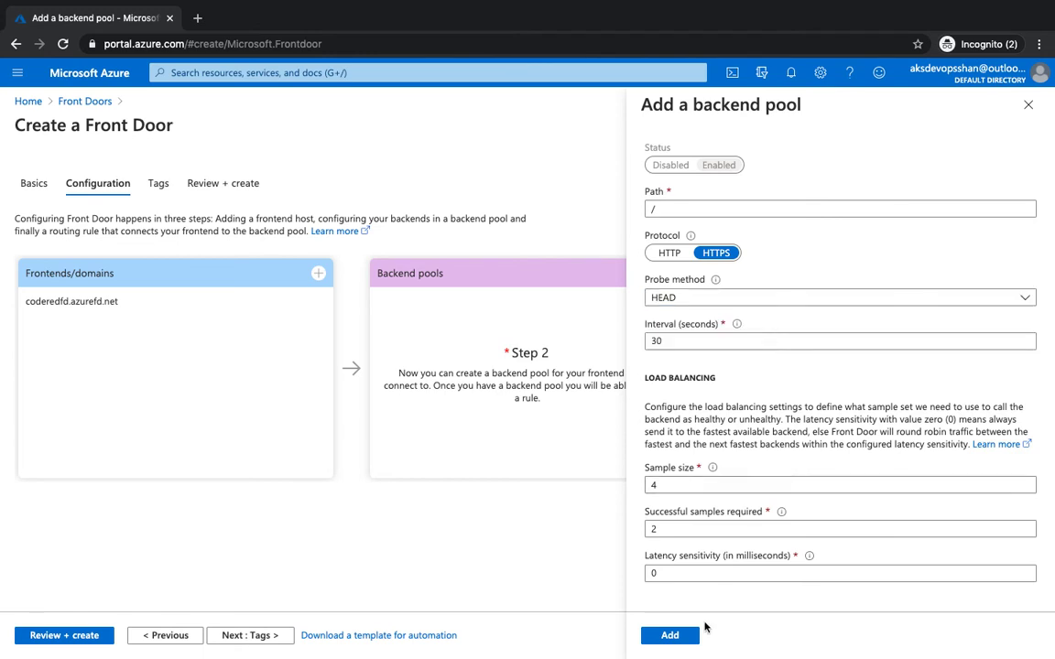
pyautogui.click(670, 636)
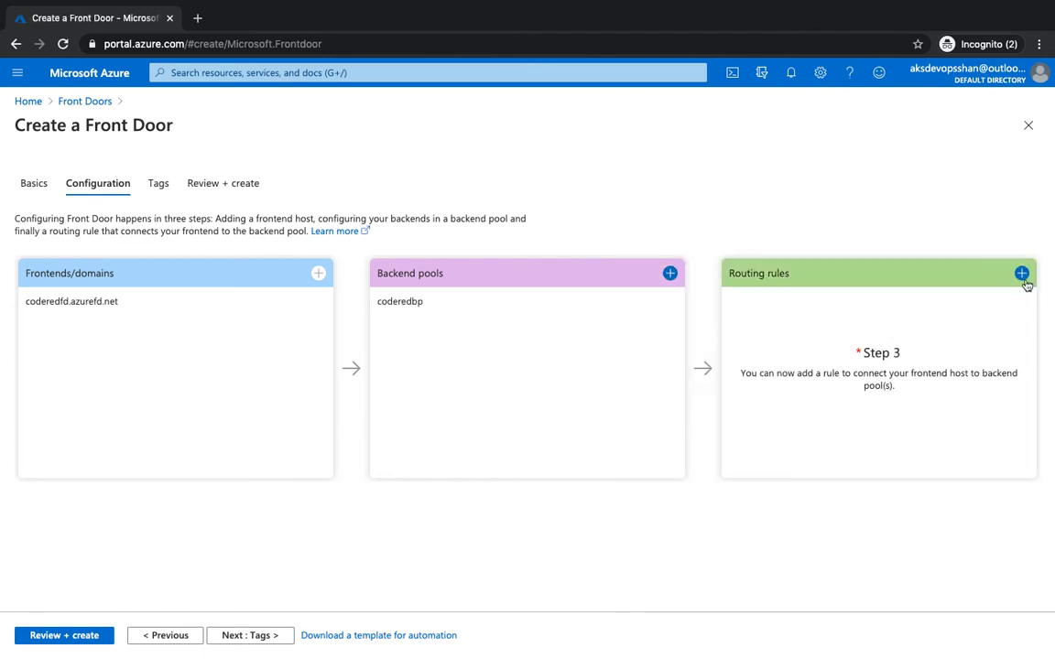
# Add routing rule azurefd with HTTP/HTTPS, pattern /* and backend pool coderedbp.
pyautogui.click(1020, 271)
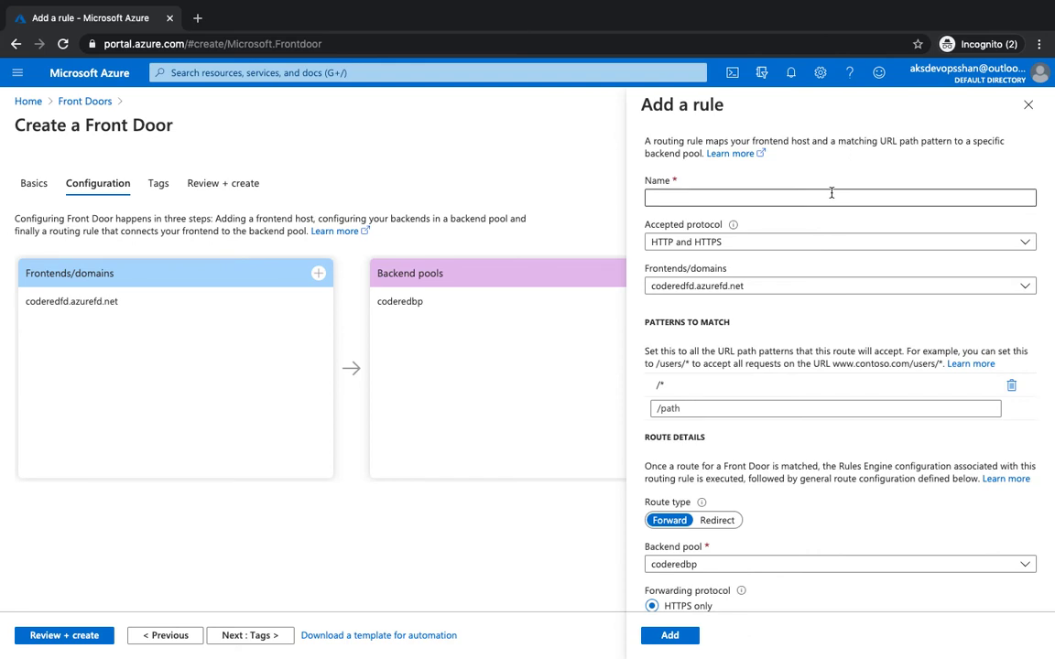
pyautogui.write('fw')
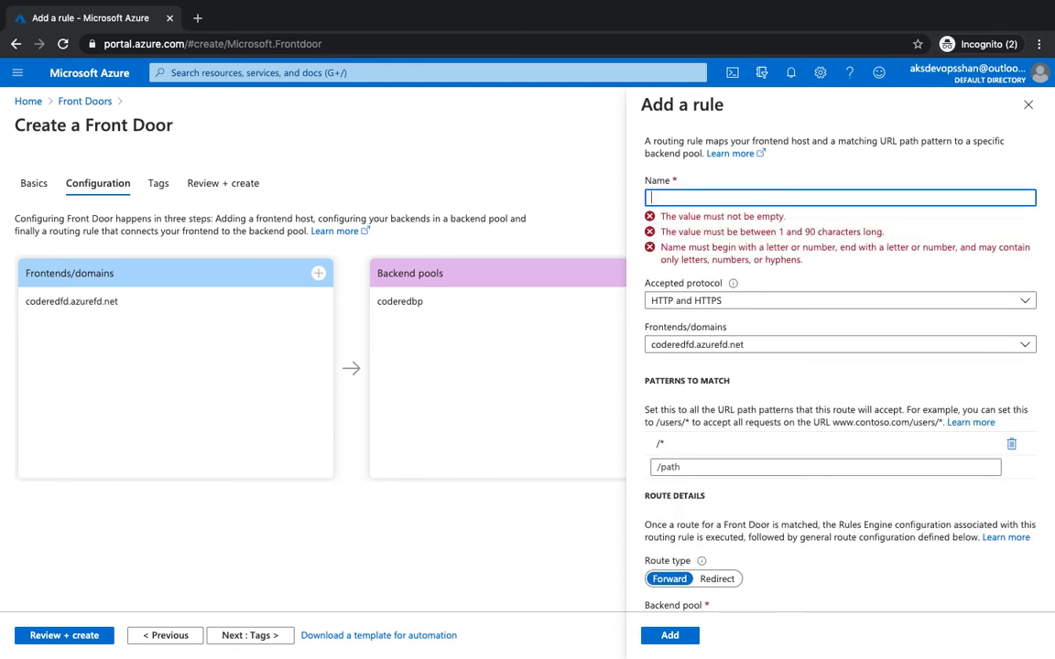
pyautogui.write('azur')
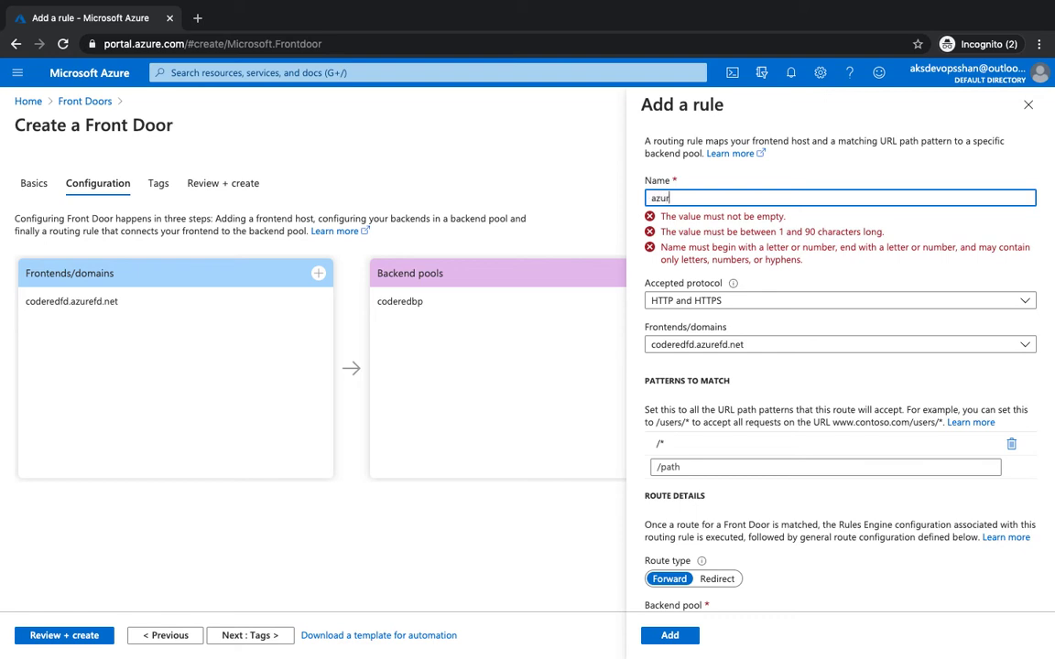
pyautogui.write('refd')
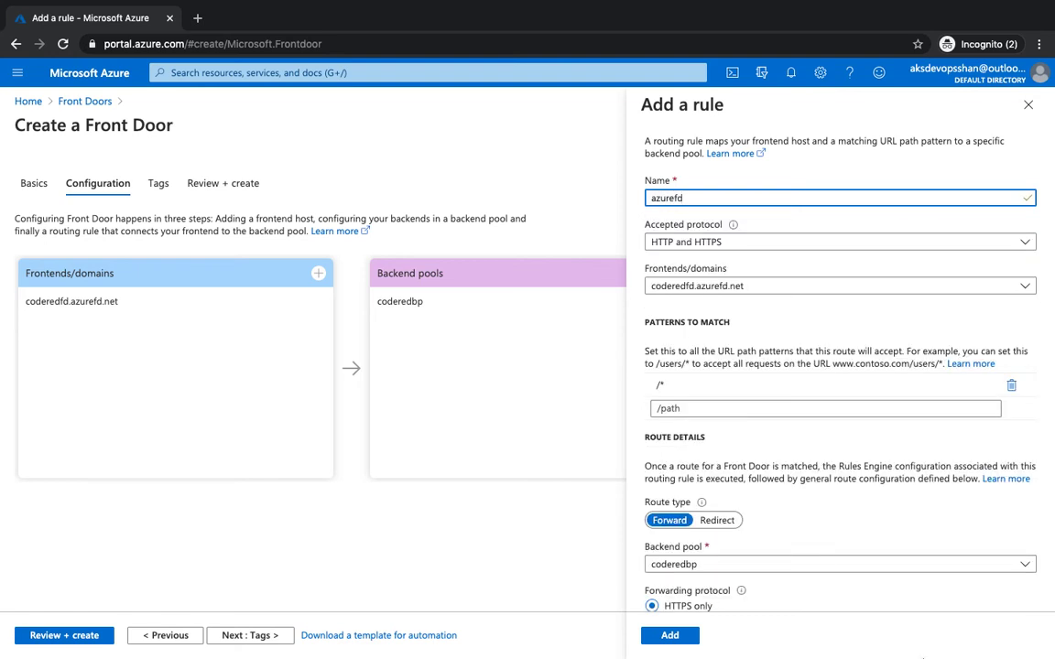
pyautogui.moveTo(748, 246)
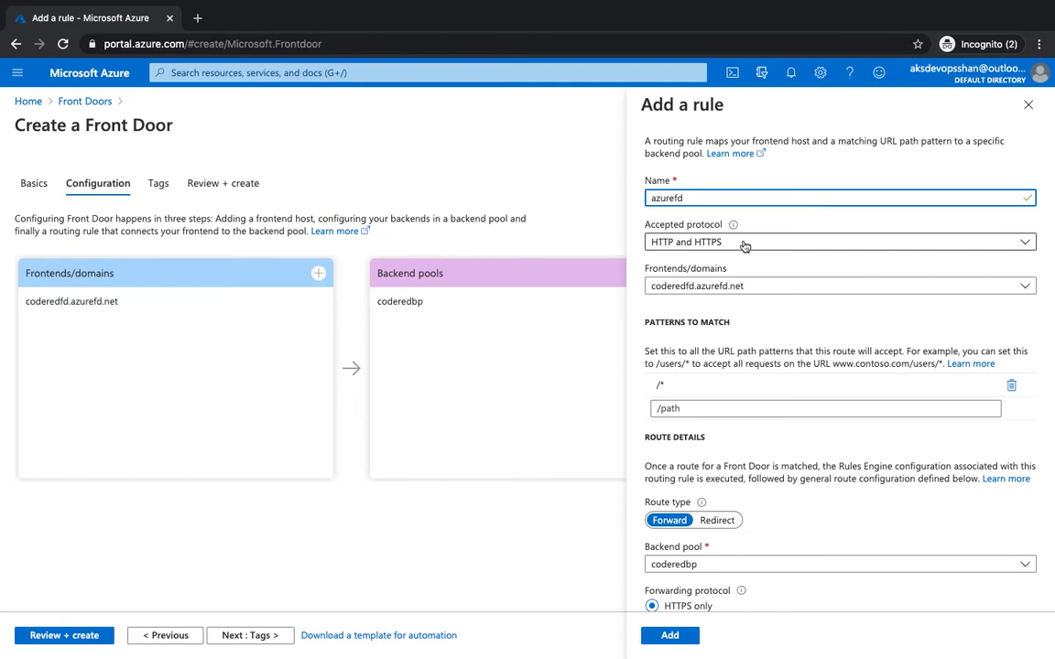
pyautogui.click(825, 411)
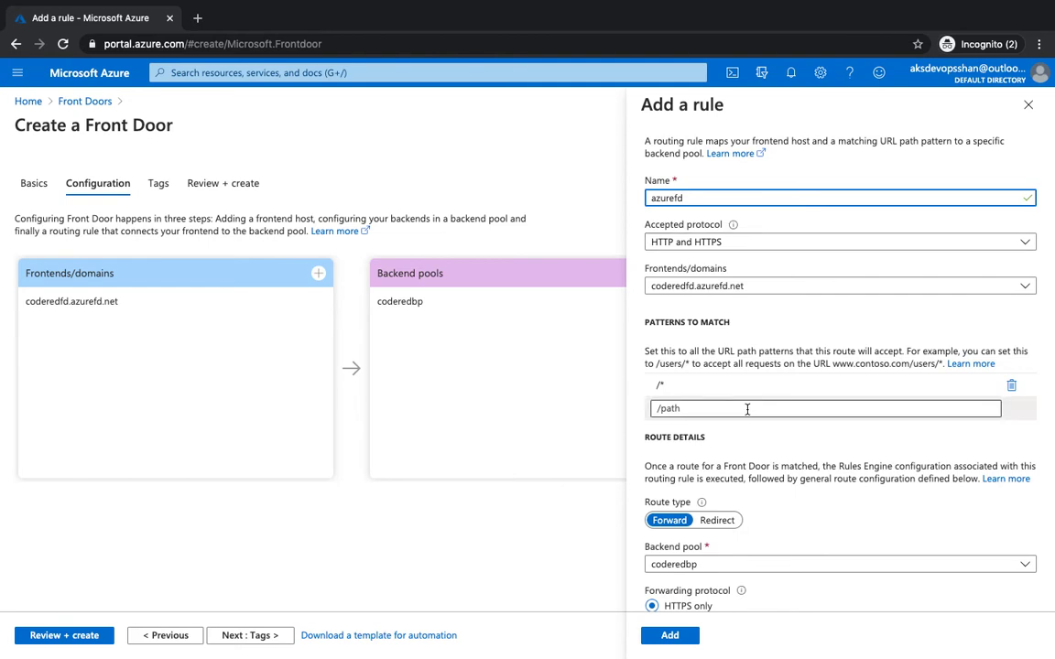
pyautogui.scroll(-3)
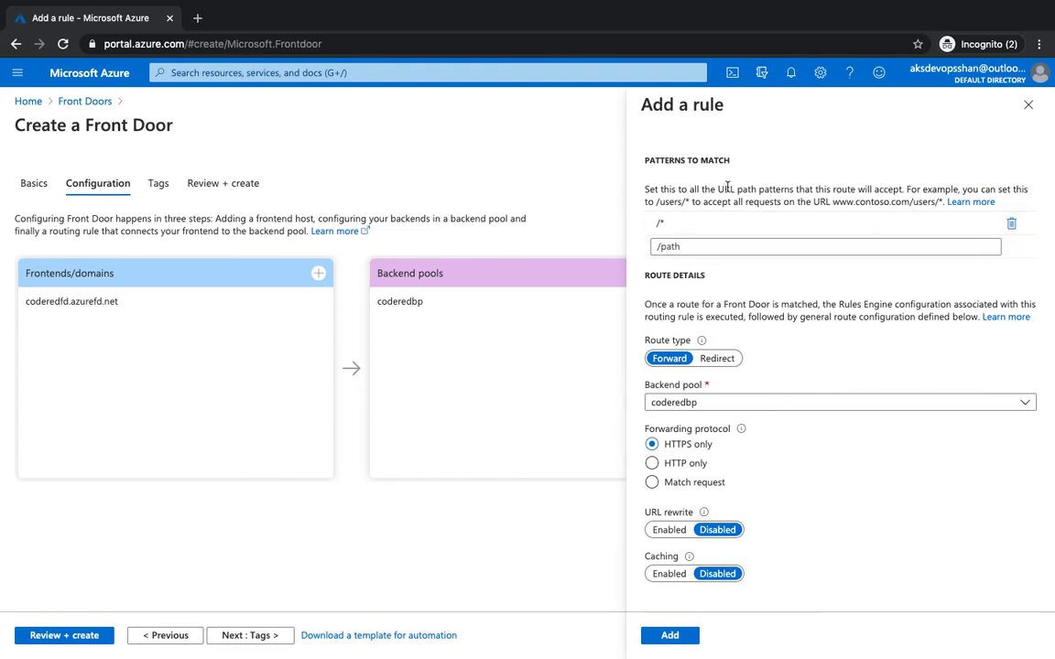
pyautogui.click(674, 634)
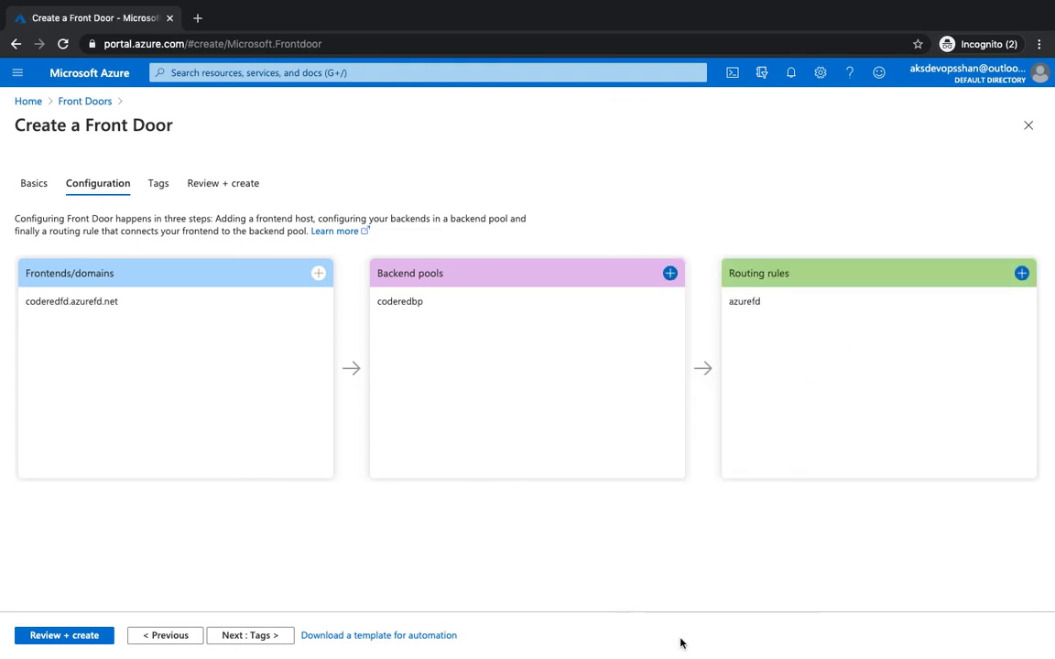
# Pass validation for the coderedfd Front Door and create it in resource group AzureFDRG.
pyautogui.click(62, 636)
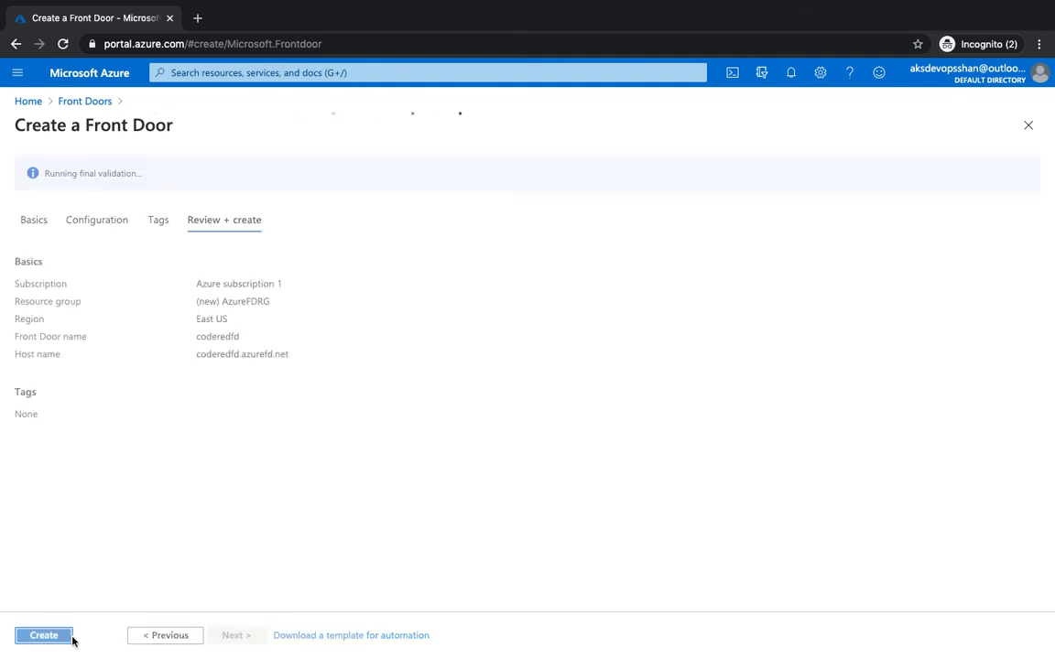
pyautogui.click(44, 635)
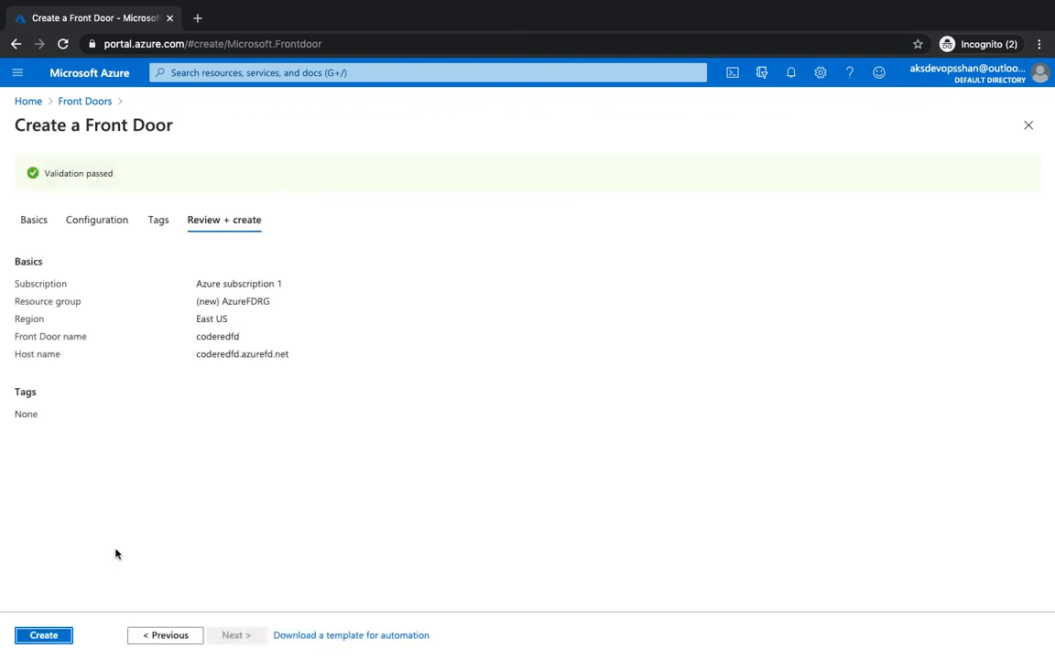
pyautogui.moveTo(121, 551)
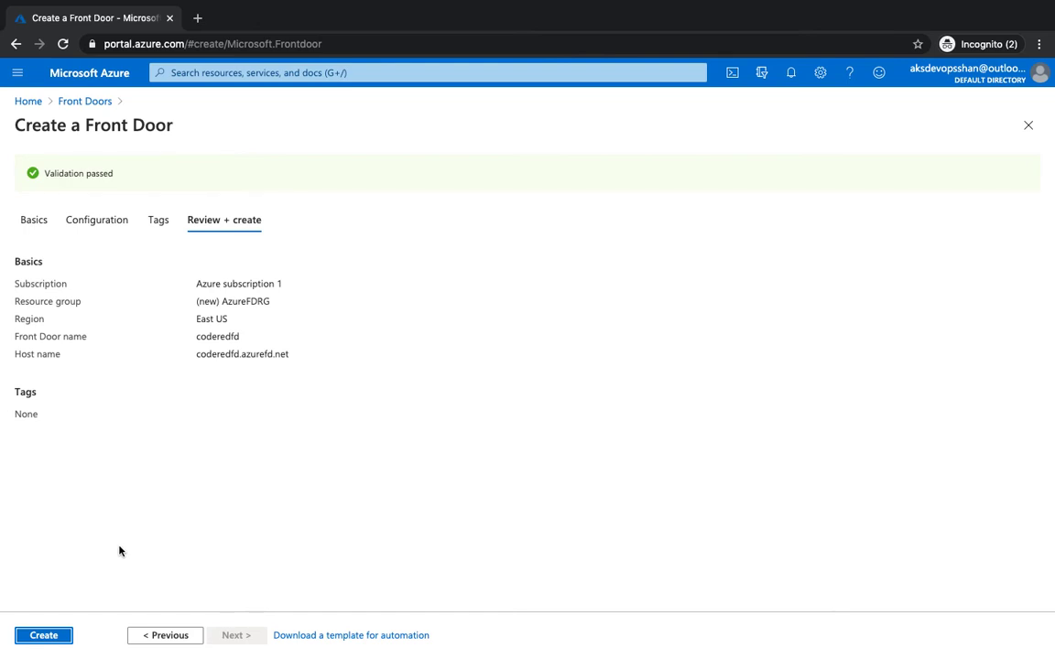
pyautogui.click(44, 634)
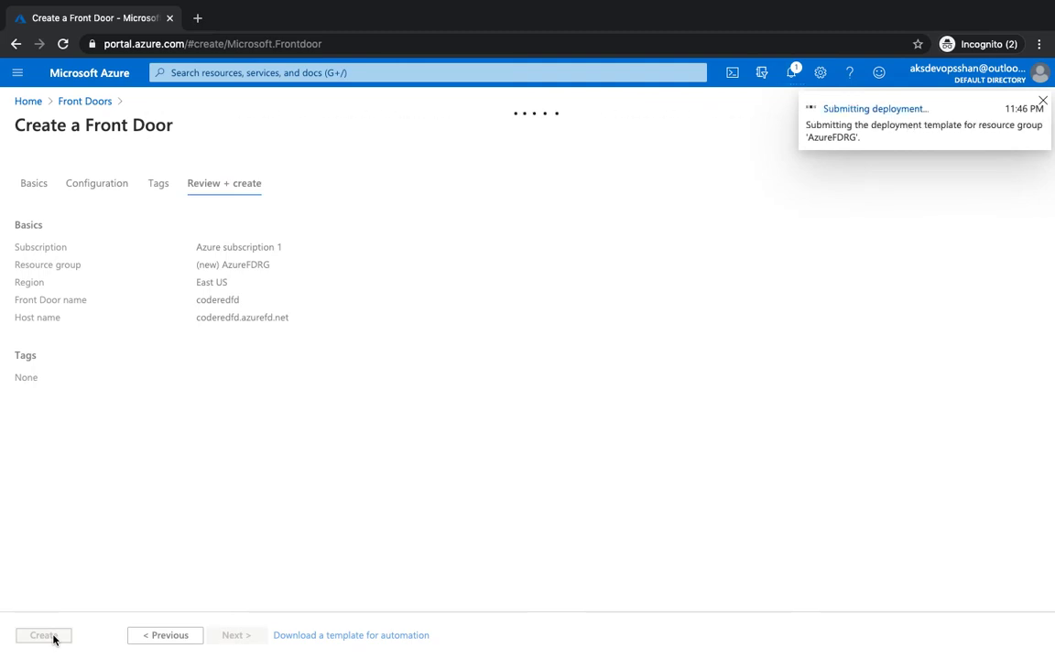
# View the coderedfd deployment's progress from the notification and go to the resource.
pyautogui.click(42, 636)
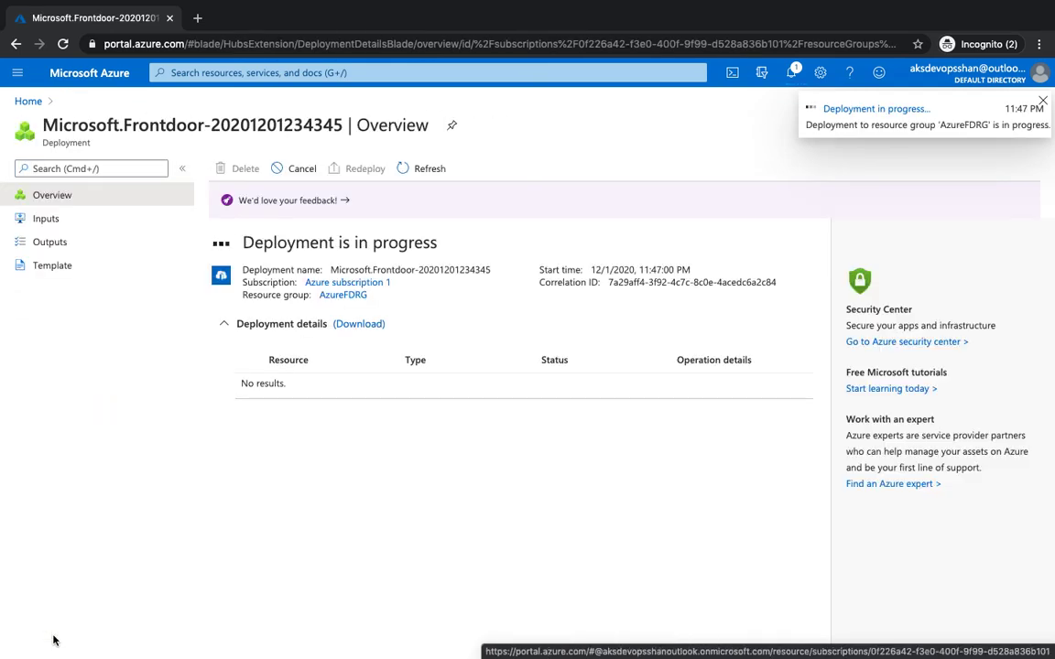
pyautogui.click(1041, 106)
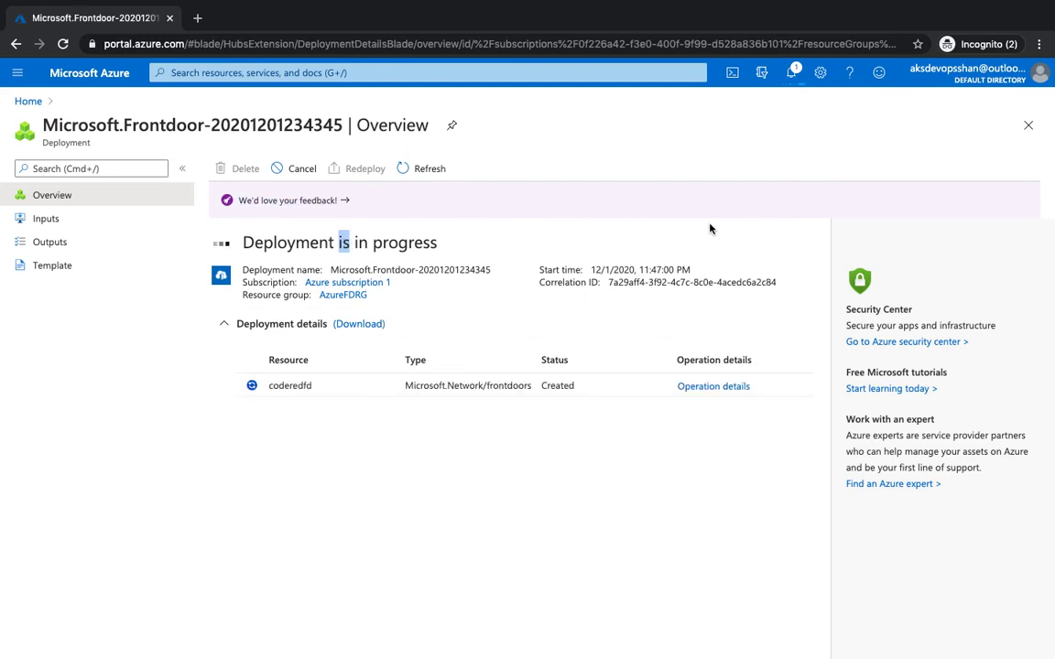
pyautogui.moveTo(751, 305)
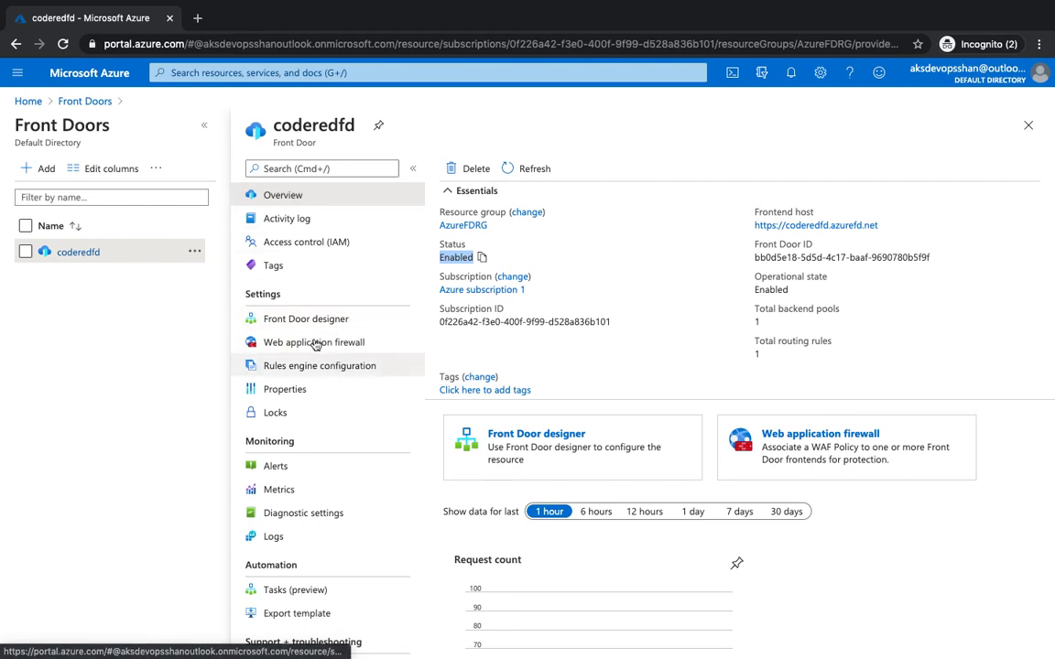
# Check the coderedbp backend pool's two app service backends in the designer, then move to Web application firewall.
pyautogui.click(306, 319)
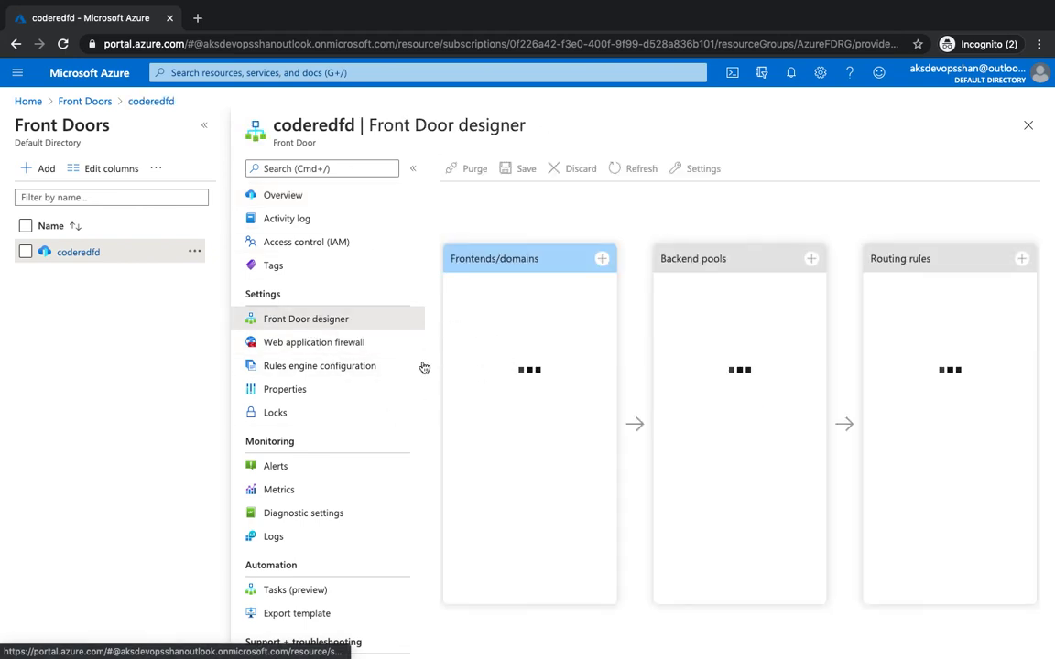
pyautogui.moveTo(639, 268)
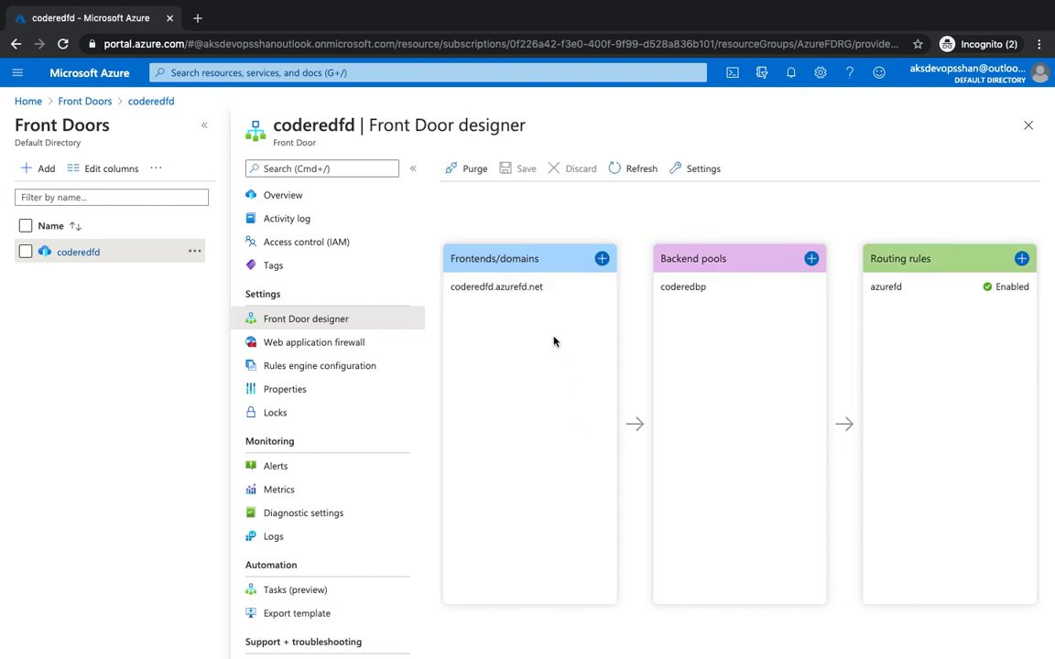
pyautogui.moveTo(553, 289)
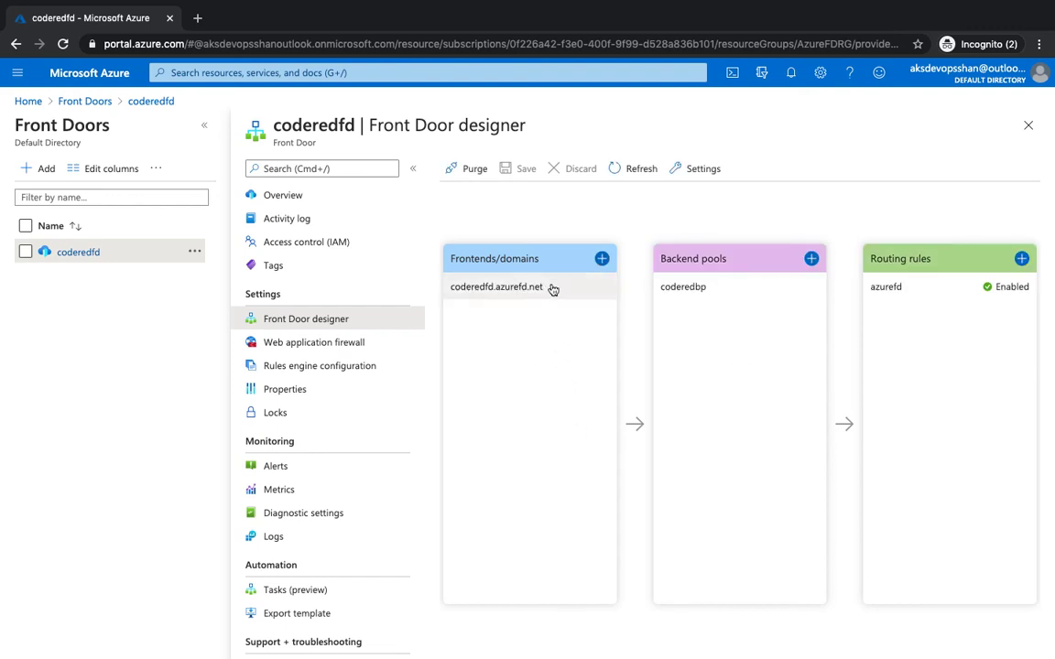
pyautogui.moveTo(538, 293)
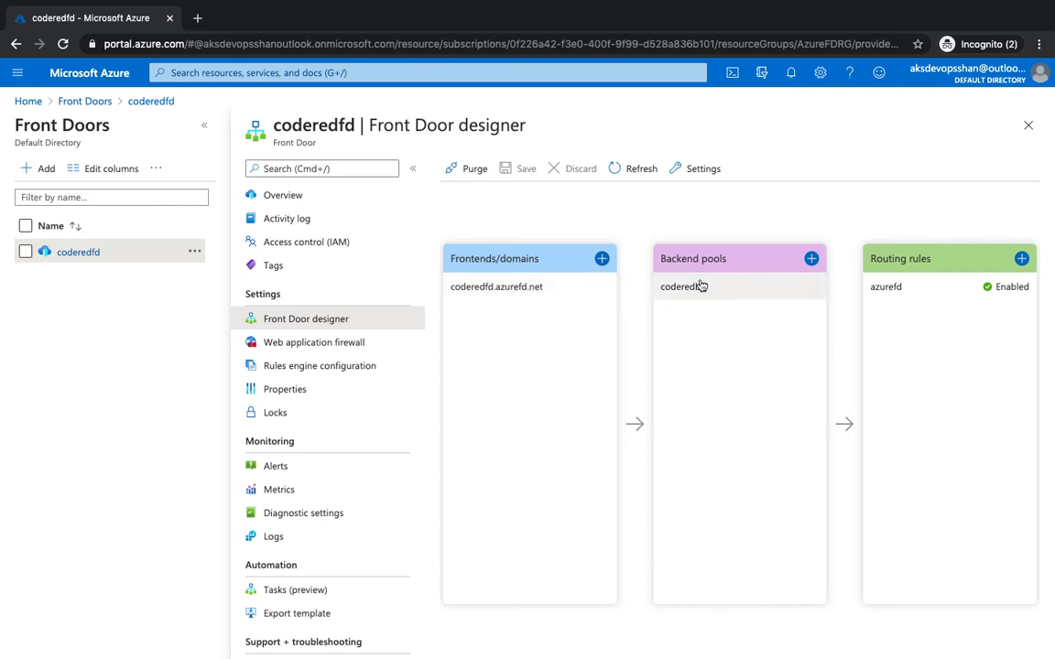
pyautogui.click(682, 286)
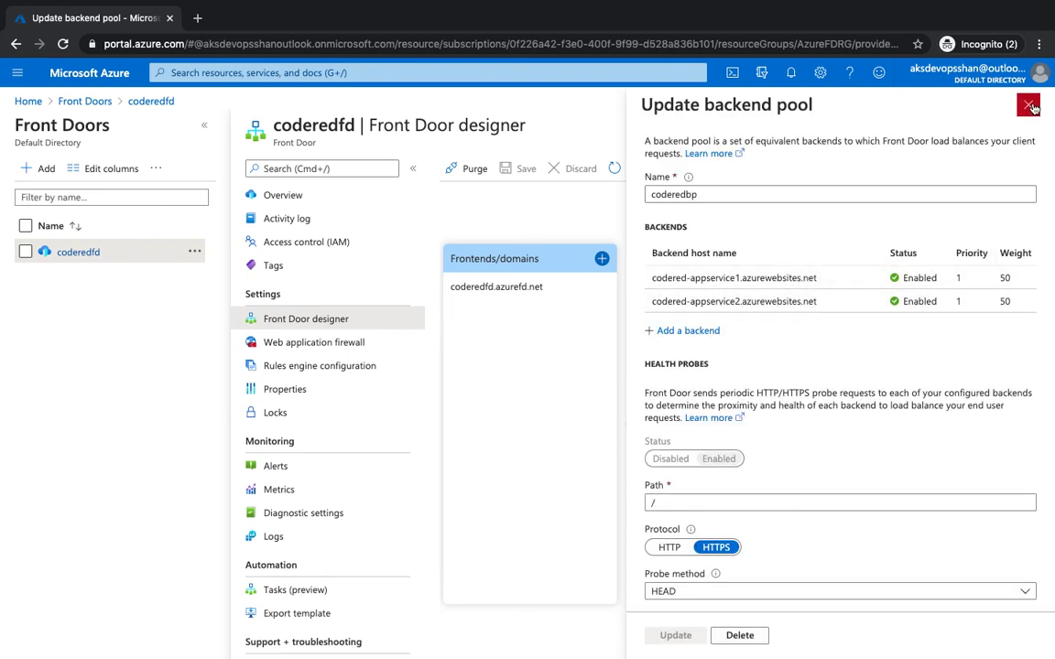
pyautogui.click(1027, 106)
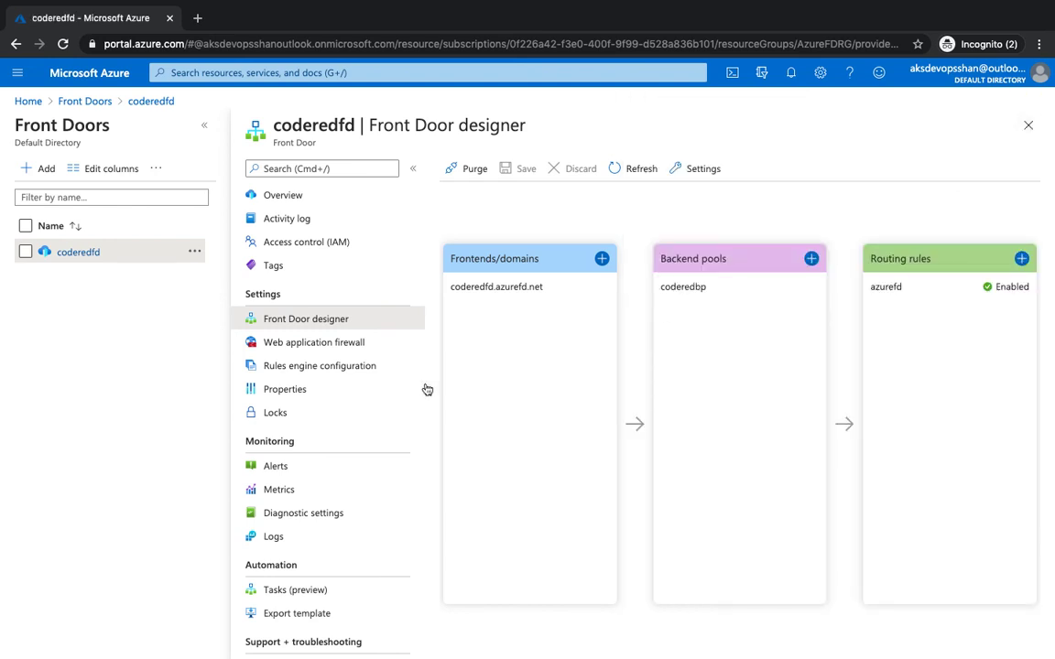
pyautogui.click(313, 342)
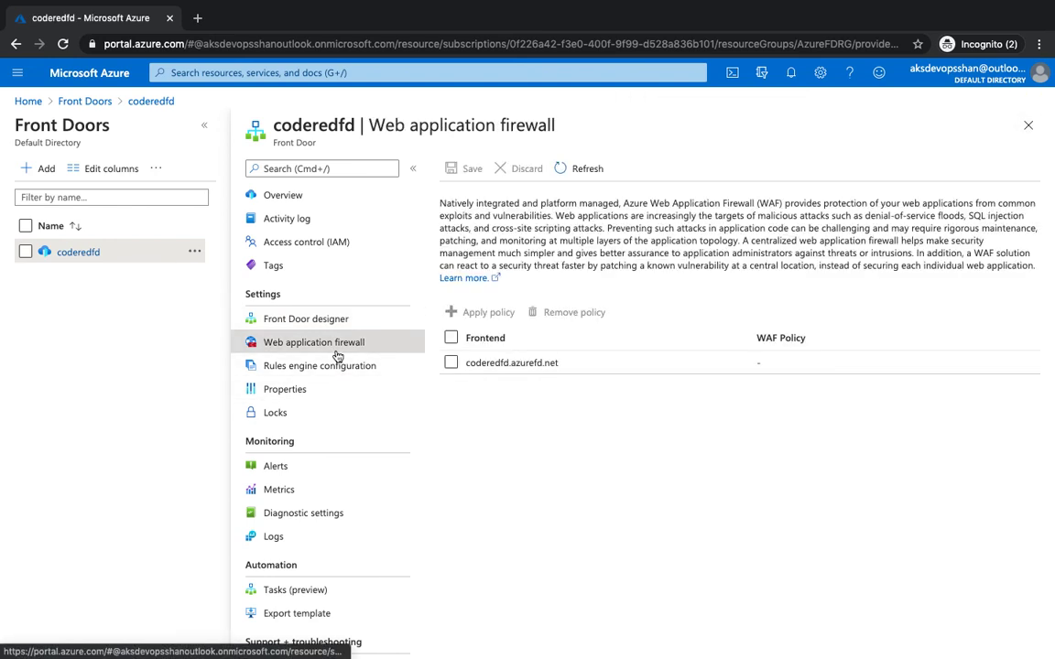
# Review the rules engine configuration and return to the coderedfd overview with its frontend host link.
pyautogui.click(318, 366)
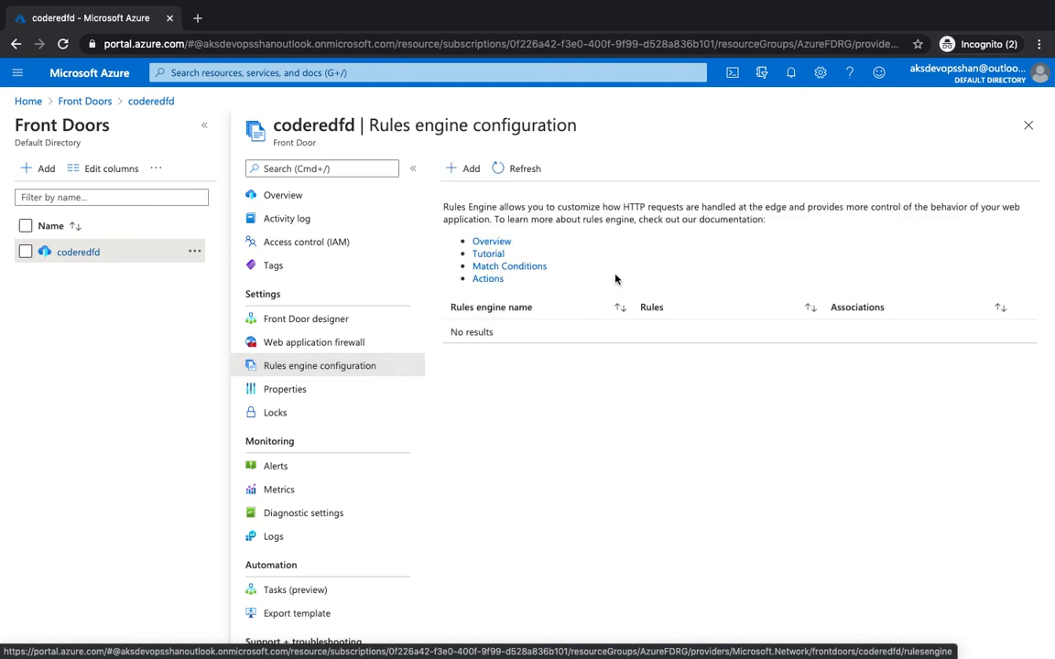
pyautogui.moveTo(521, 269)
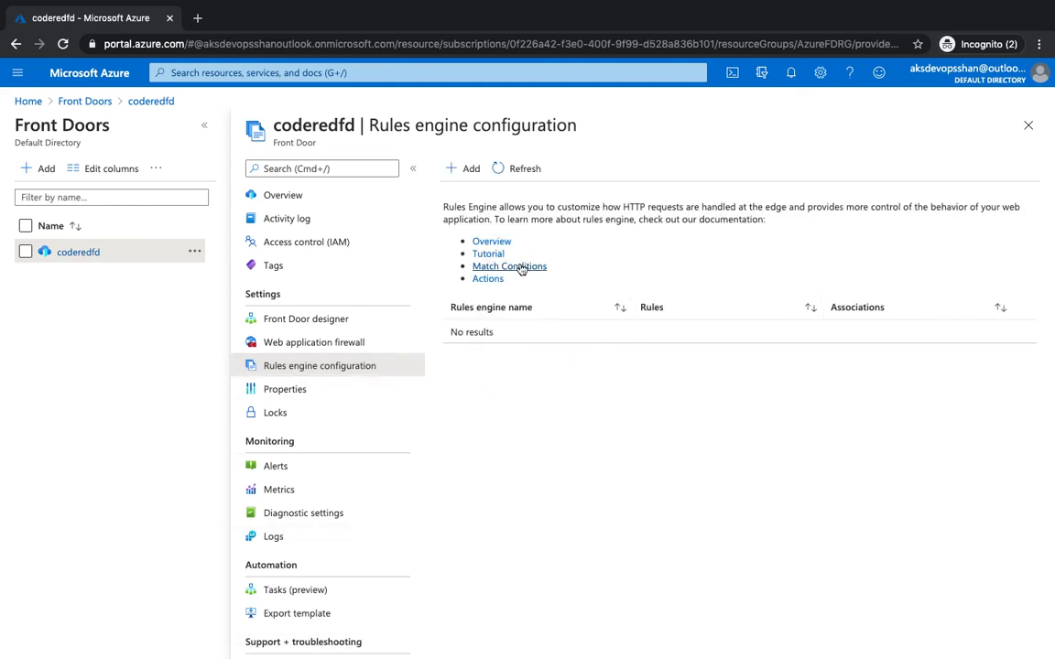
pyautogui.moveTo(549, 362)
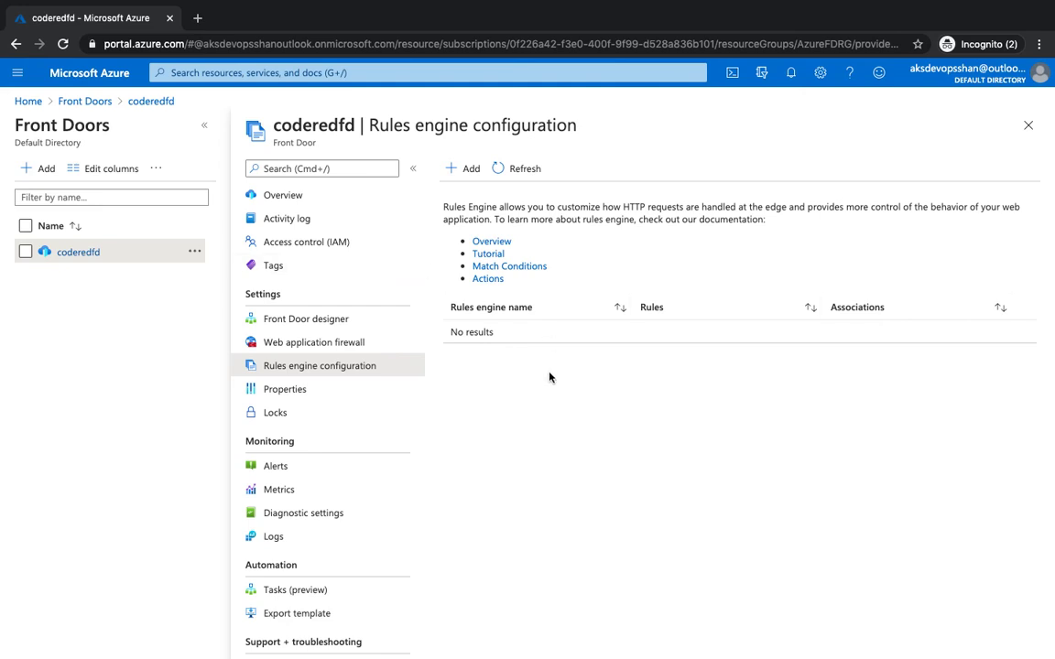
pyautogui.scroll(-3)
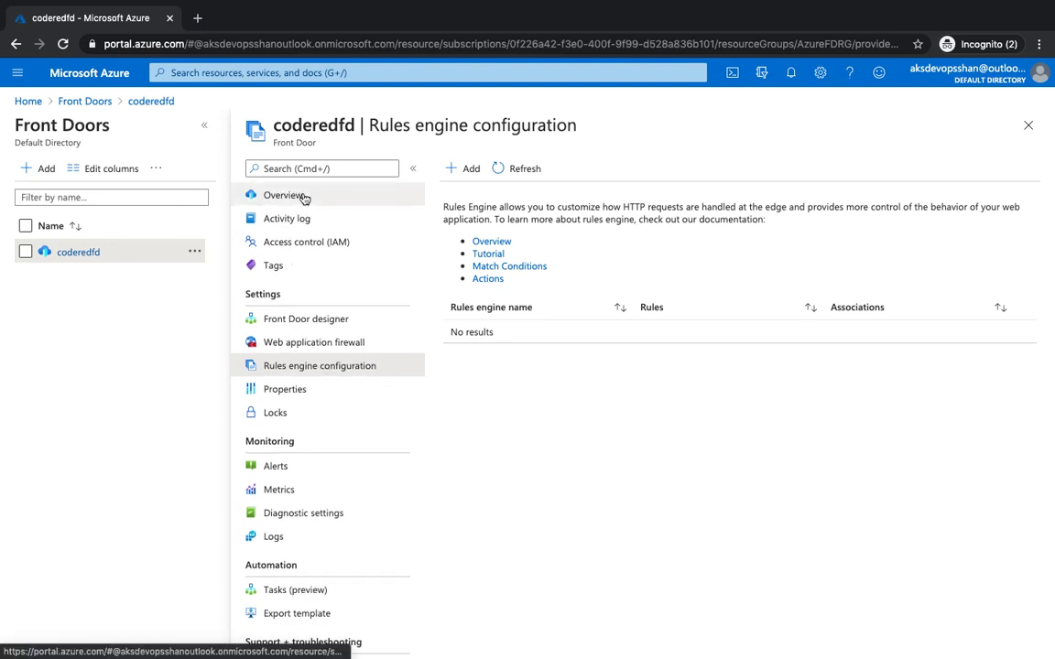
pyautogui.click(282, 194)
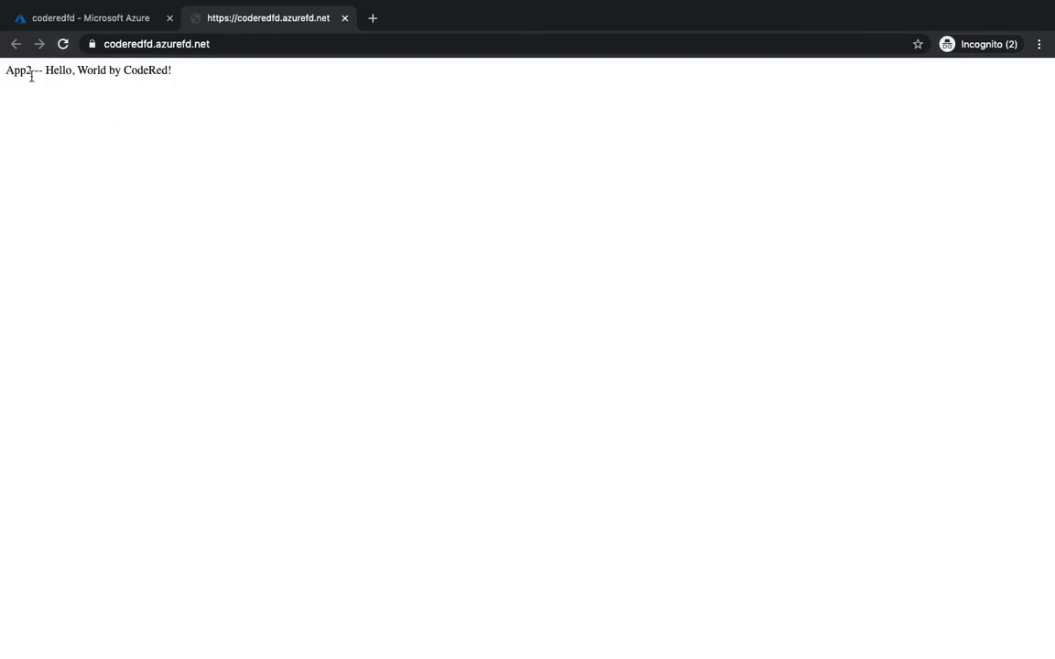
# Reload coderedfd.azurefd.net to see responses alternate between App2 and App1, then go back to the portal.
pyautogui.doubleClick(18, 71)
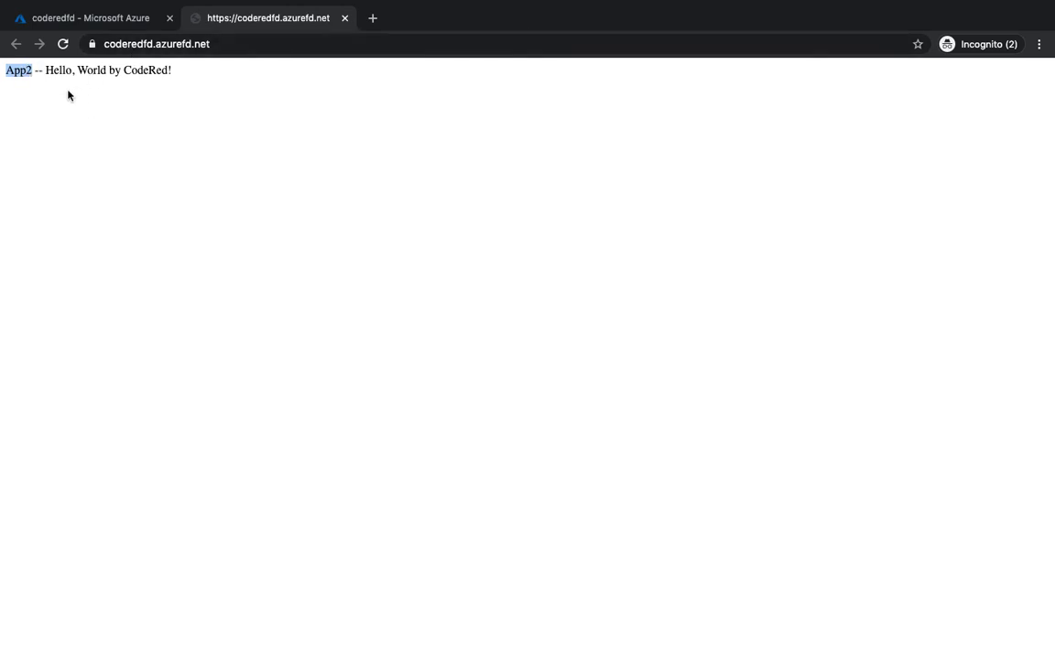
pyautogui.click(63, 44)
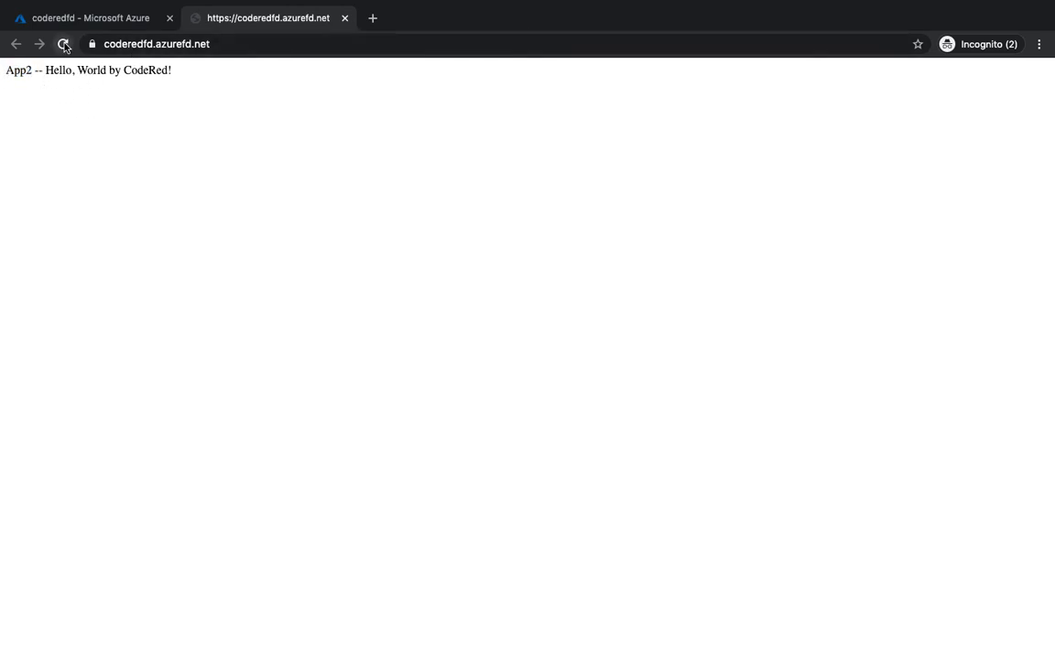
pyautogui.click(66, 44)
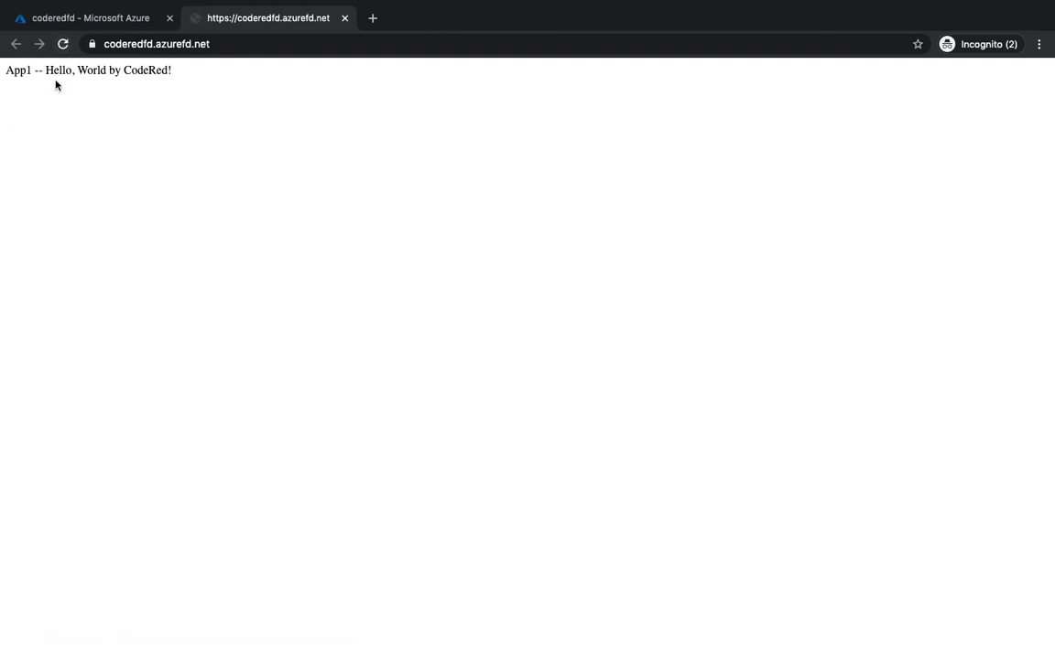
pyautogui.click(66, 44)
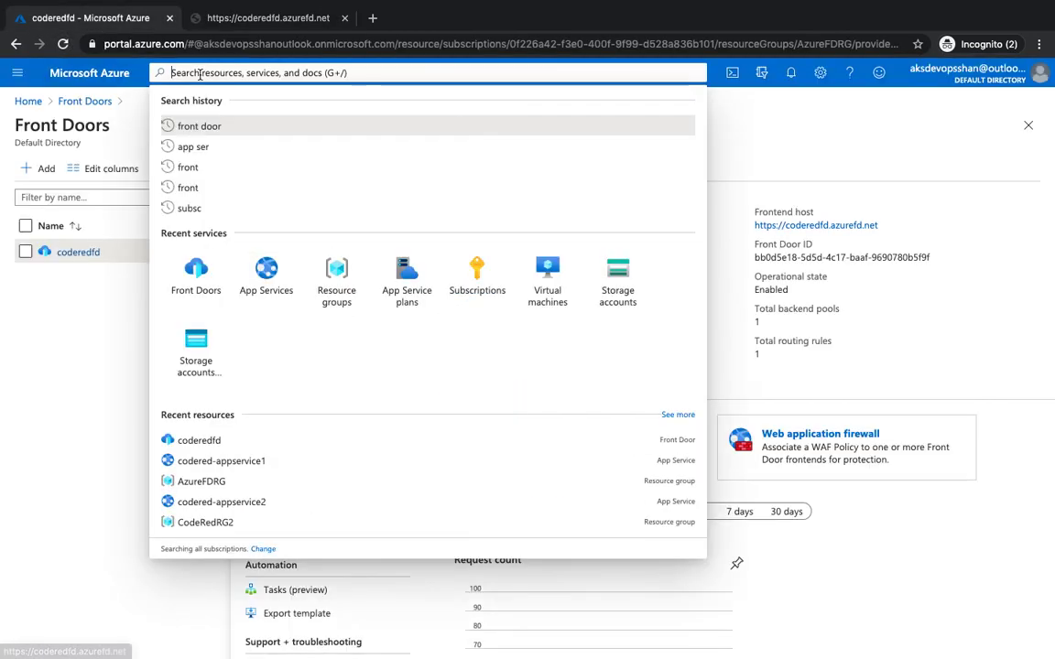
# Find codered-appservice2 via an 'app' search and stop the web app, confirming the prompt.
pyautogui.write('app')
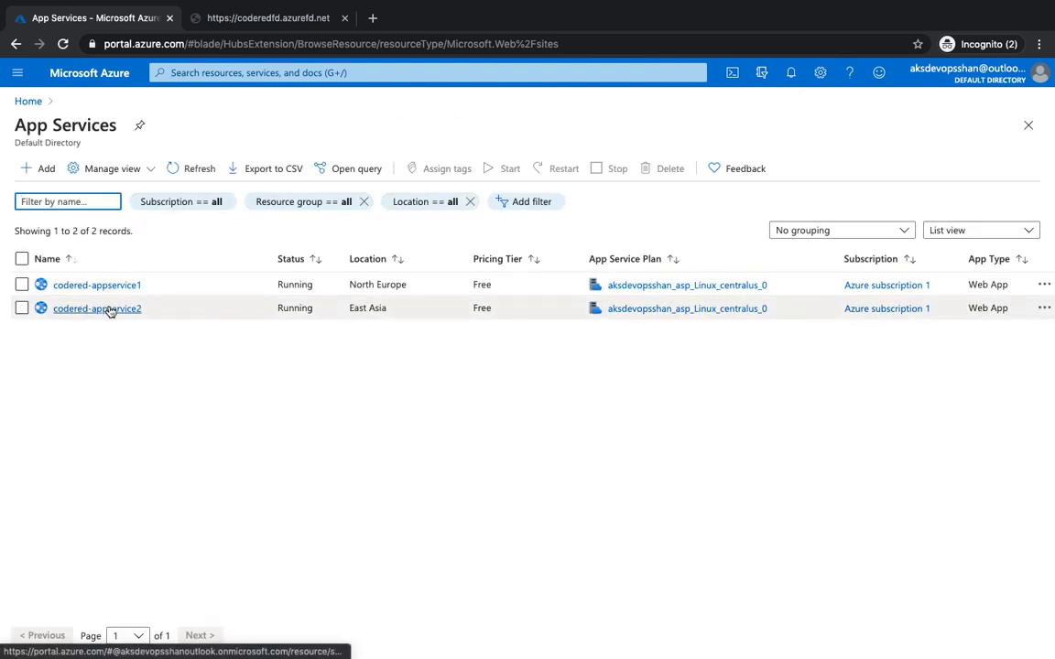
pyautogui.click(95, 308)
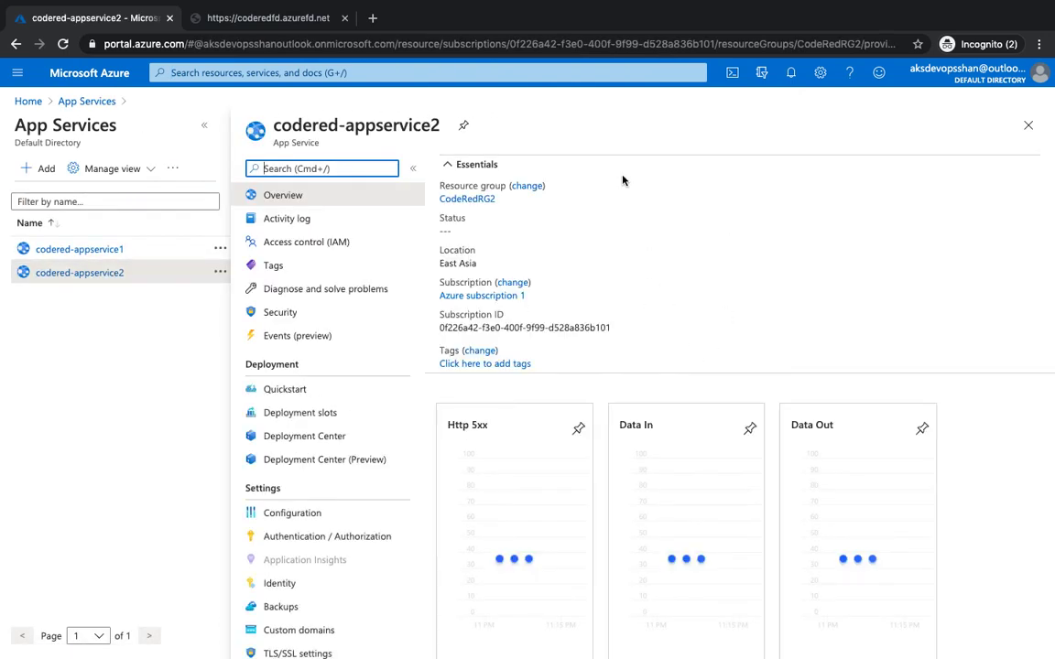
pyautogui.click(531, 168)
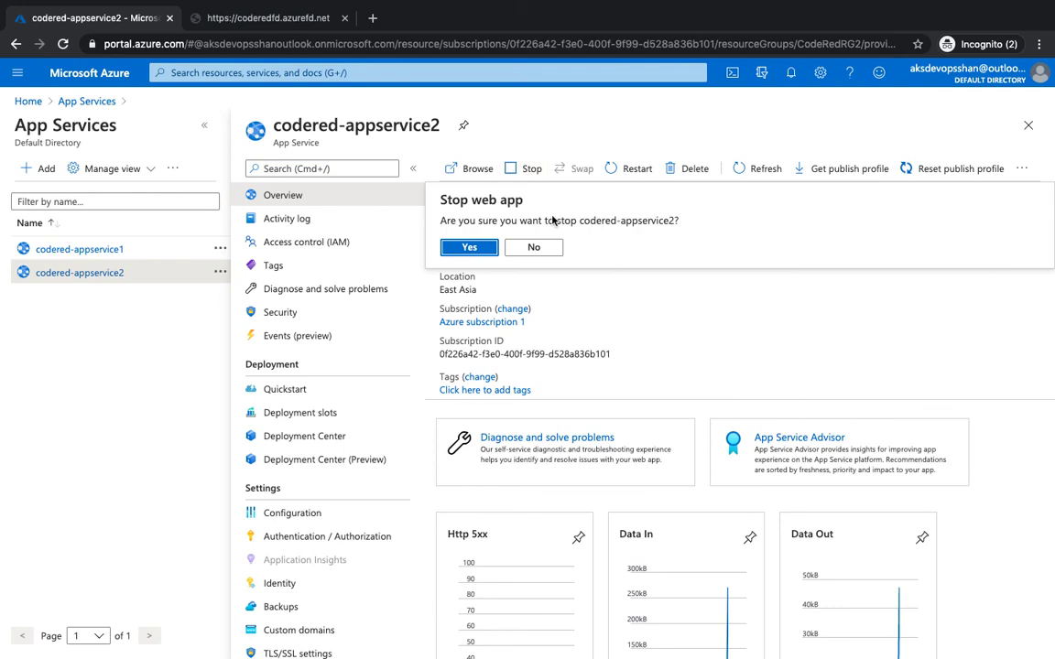
pyautogui.click(266, 19)
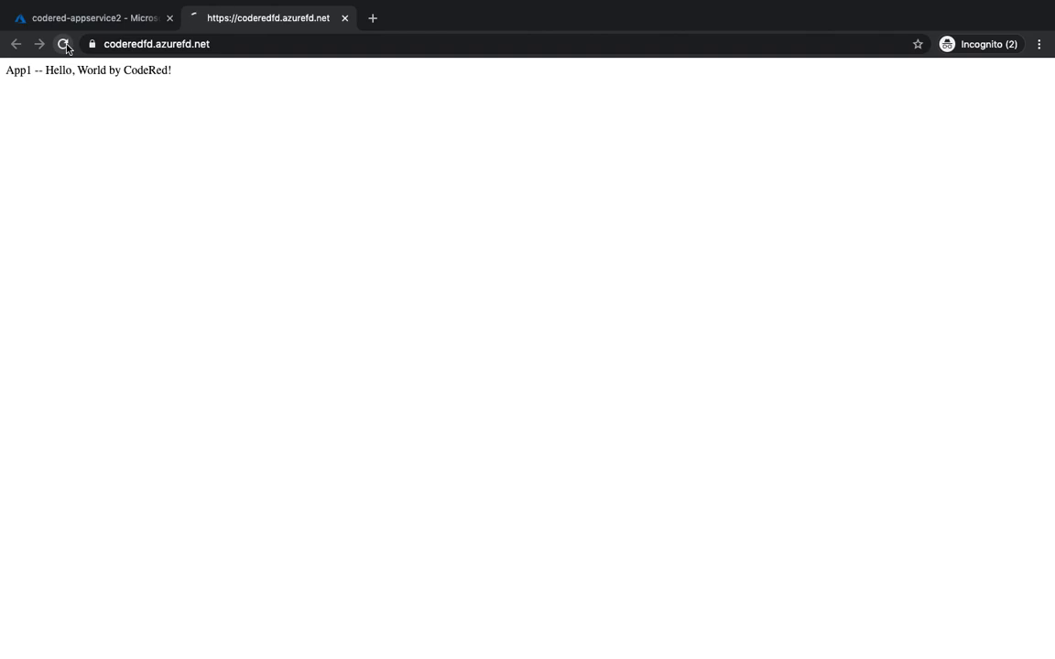
# Reload the Front Door page to confirm App1 still serves while codered-appservice2 is stopped.
pyautogui.click(63, 44)
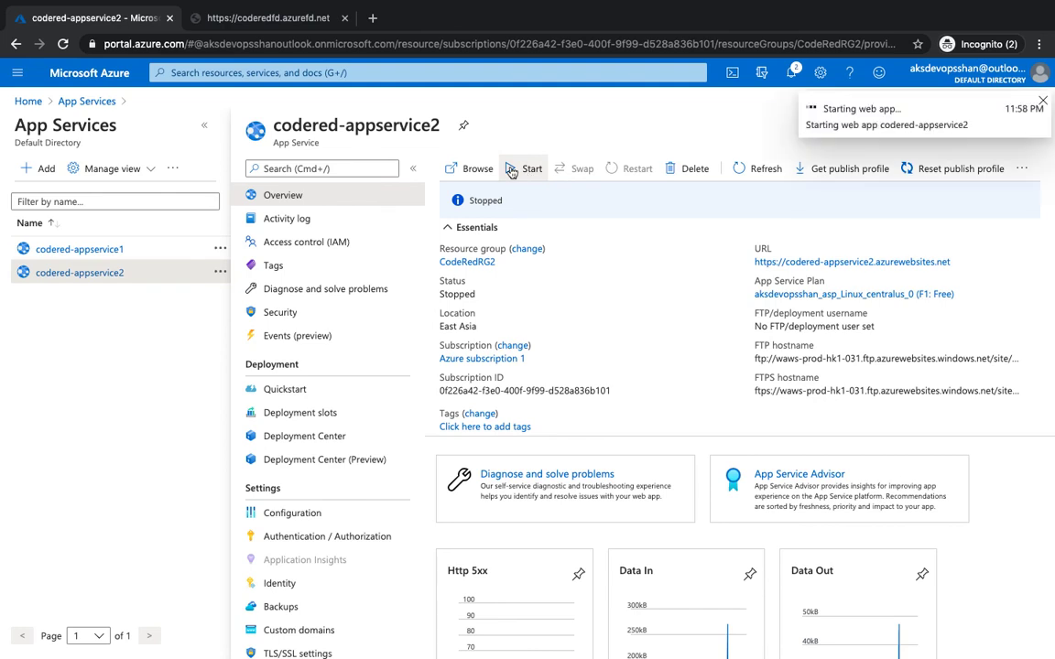
# Start codered-appservice2 again, recheck coderedfd.azurefd.net, and return to the app's overview.
pyautogui.click(531, 169)
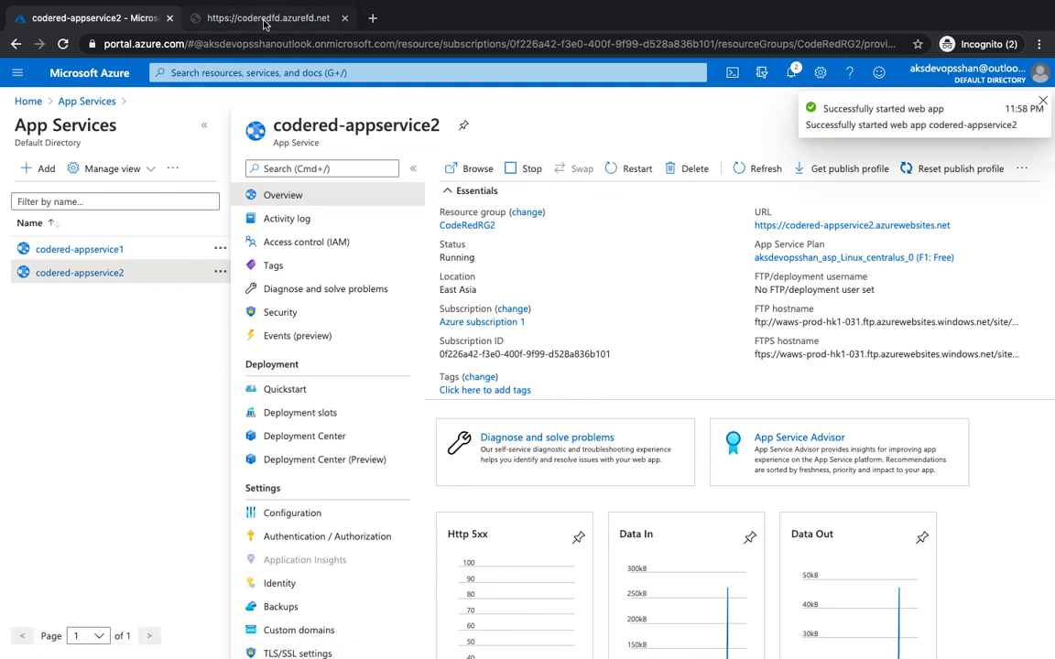
pyautogui.click(265, 16)
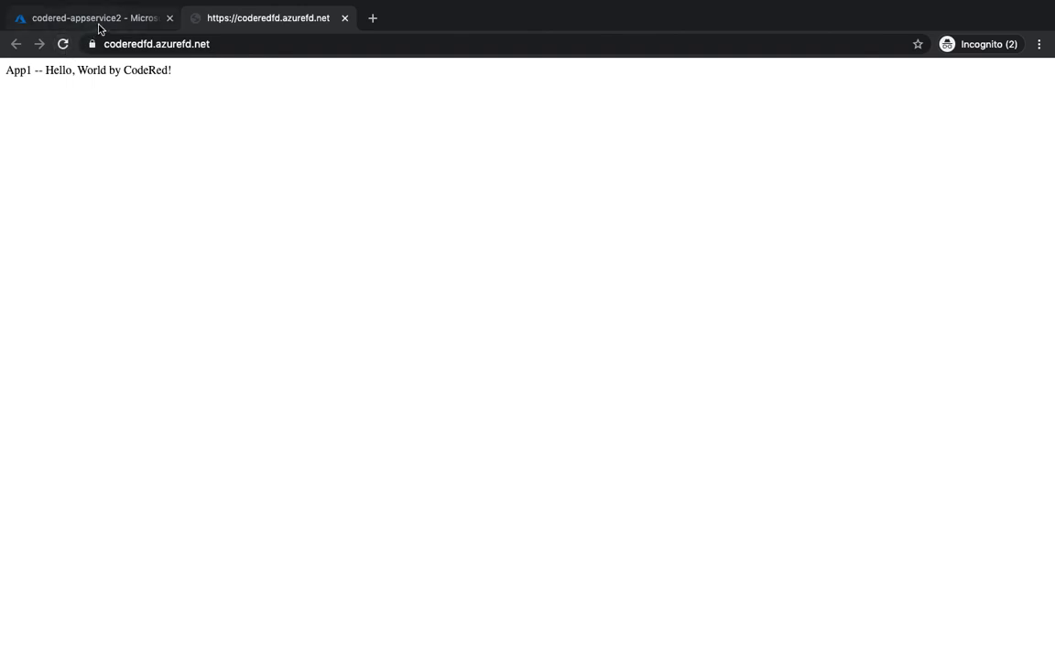
pyautogui.click(91, 19)
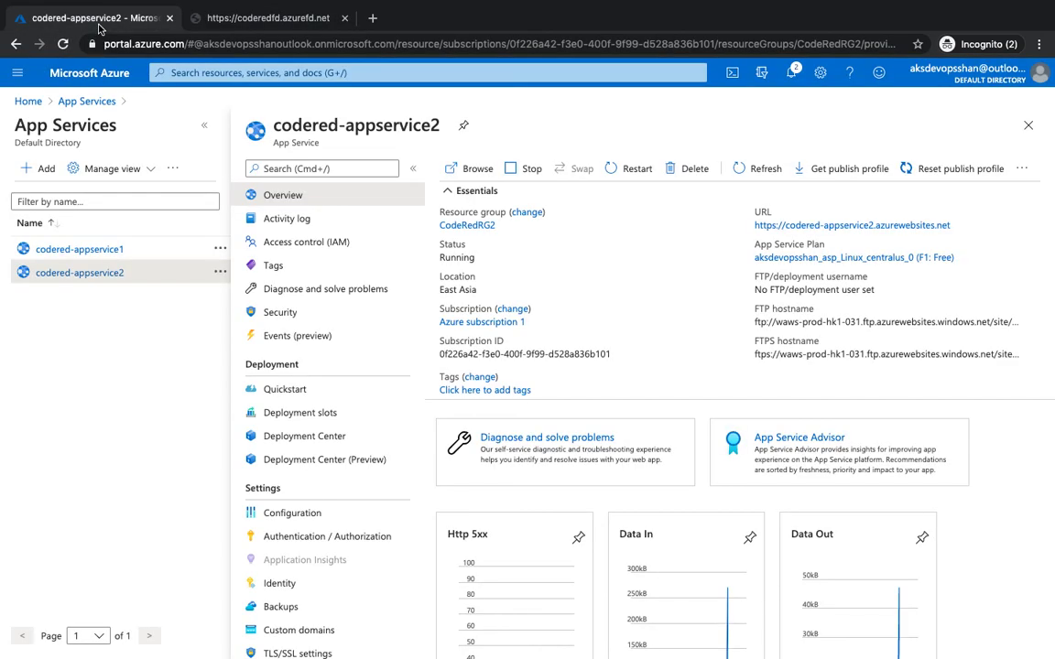